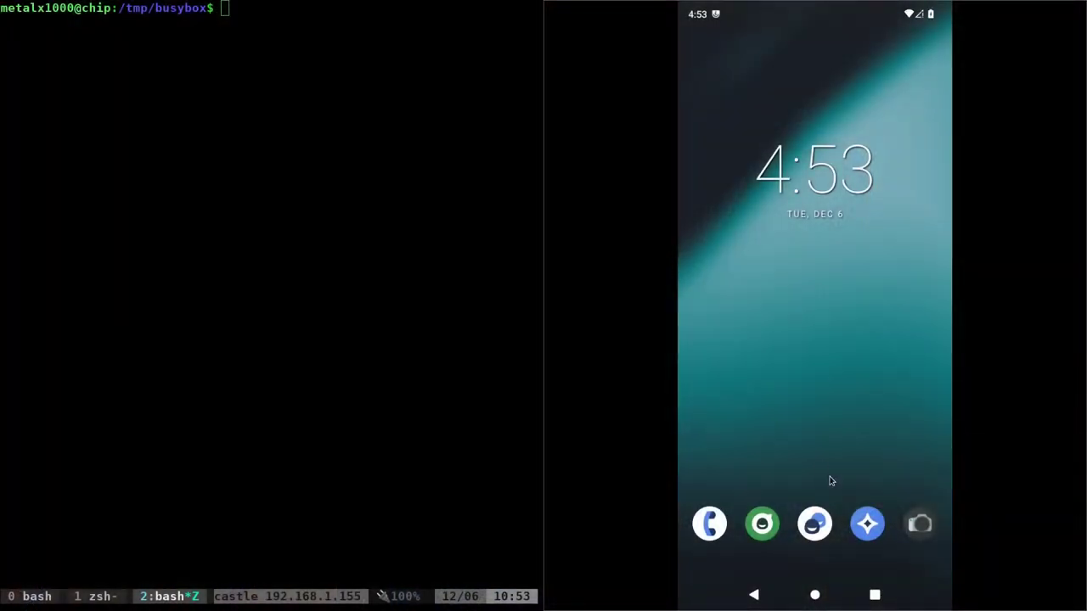
{"action": "mouse_move", "coordinate": [815, 423]}
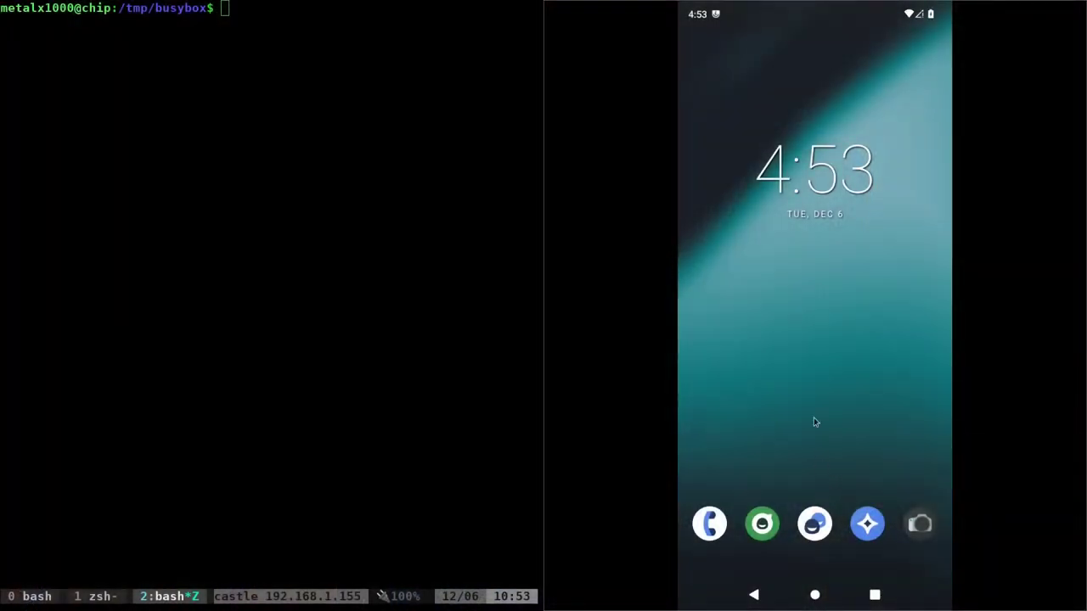
{"action": "mouse_move", "coordinate": [834, 518]}
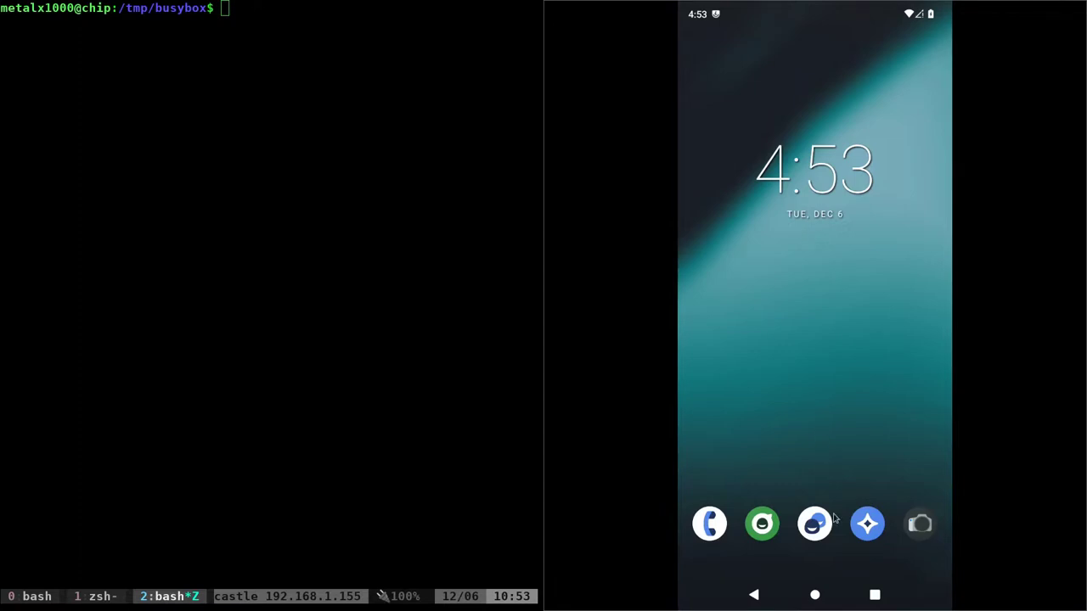
{"action": "mouse_move", "coordinate": [817, 595]}
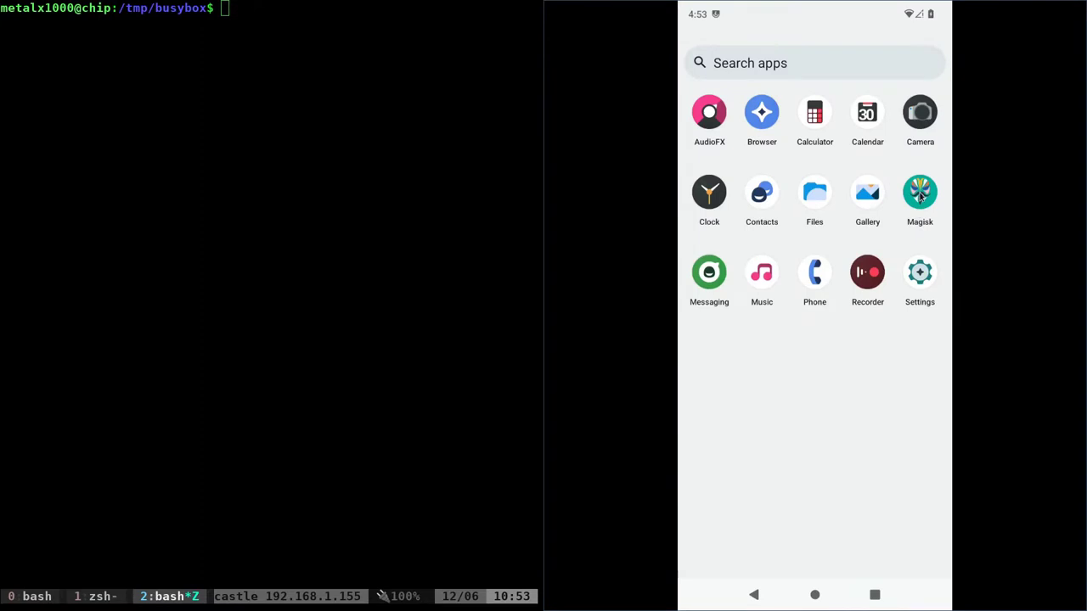
Step: Open Magisk, check Home showing version 25.2, then view the empty Modules page
{"action": "left_click", "coordinate": [815, 192]}
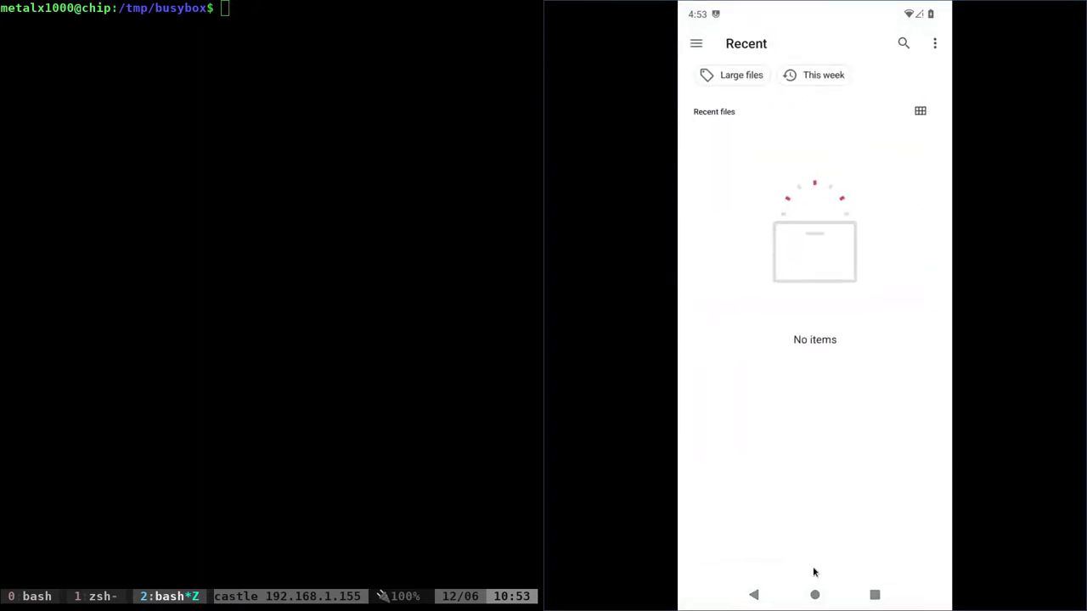
{"action": "left_click", "coordinate": [917, 560]}
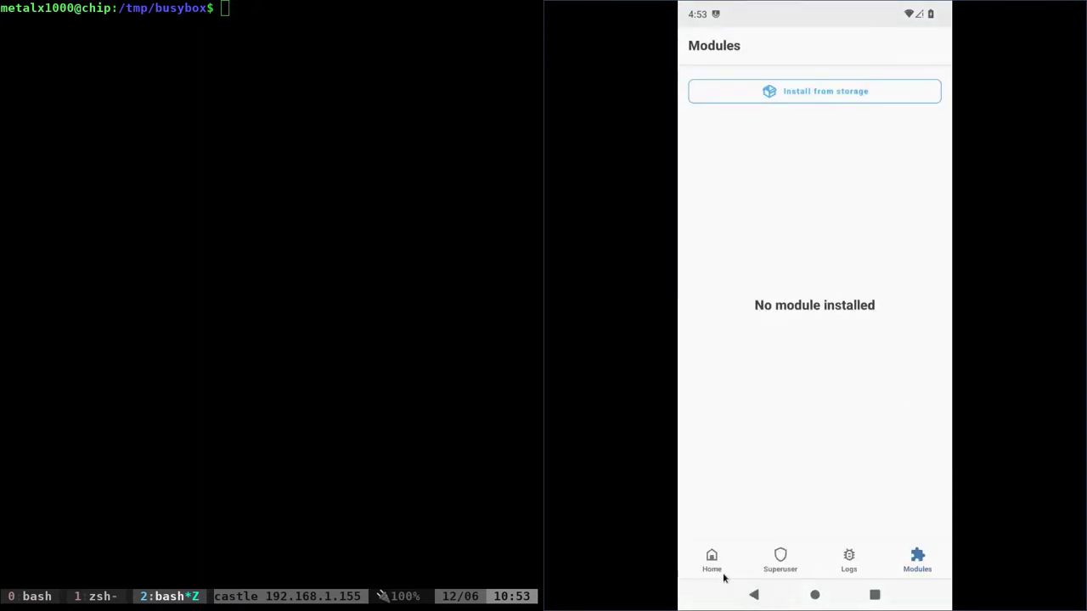
{"action": "left_click", "coordinate": [712, 561]}
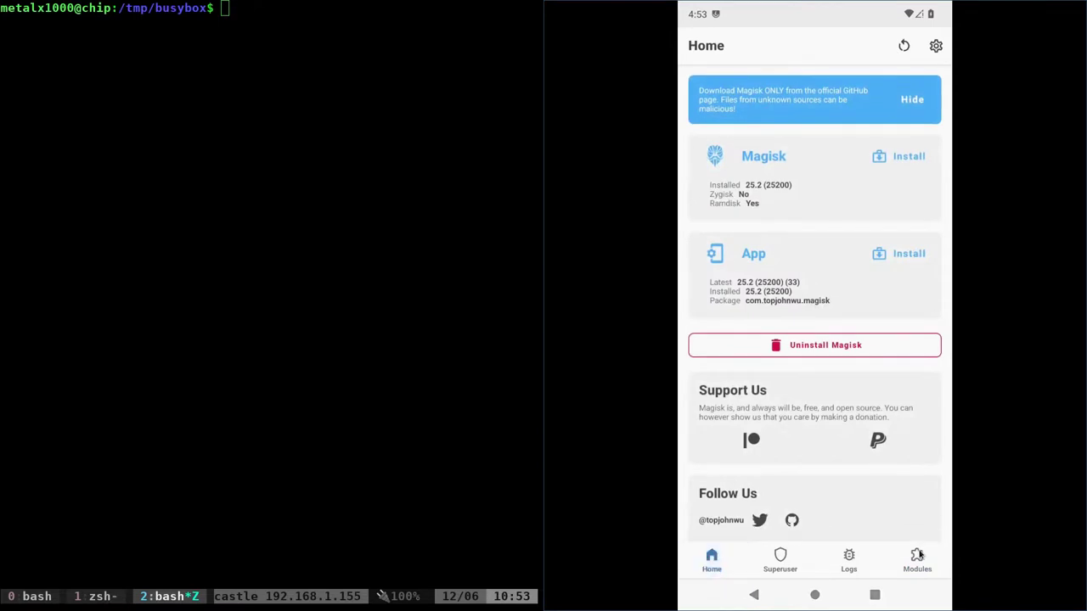
{"action": "left_click", "coordinate": [917, 561]}
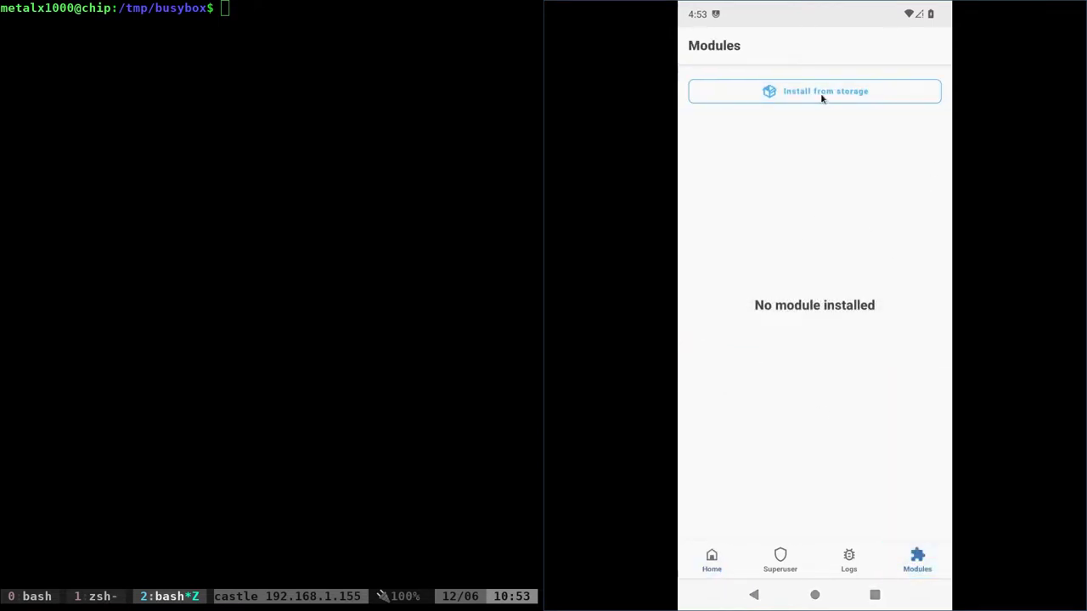
{"action": "left_click", "coordinate": [815, 91]}
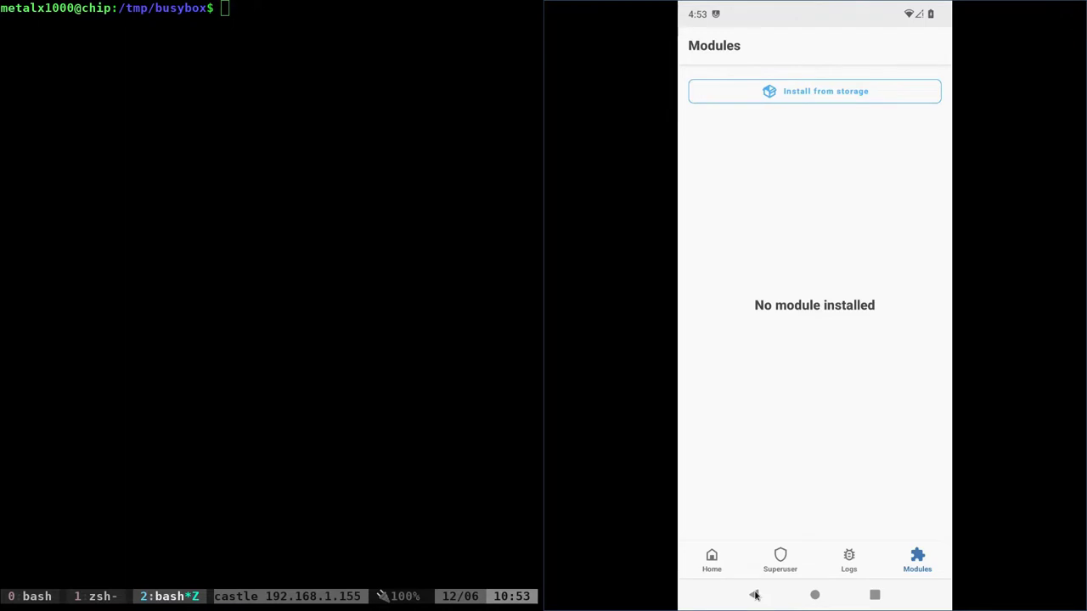
{"action": "mouse_move", "coordinate": [723, 276]}
{"action": "type", "text": "adb shell"}
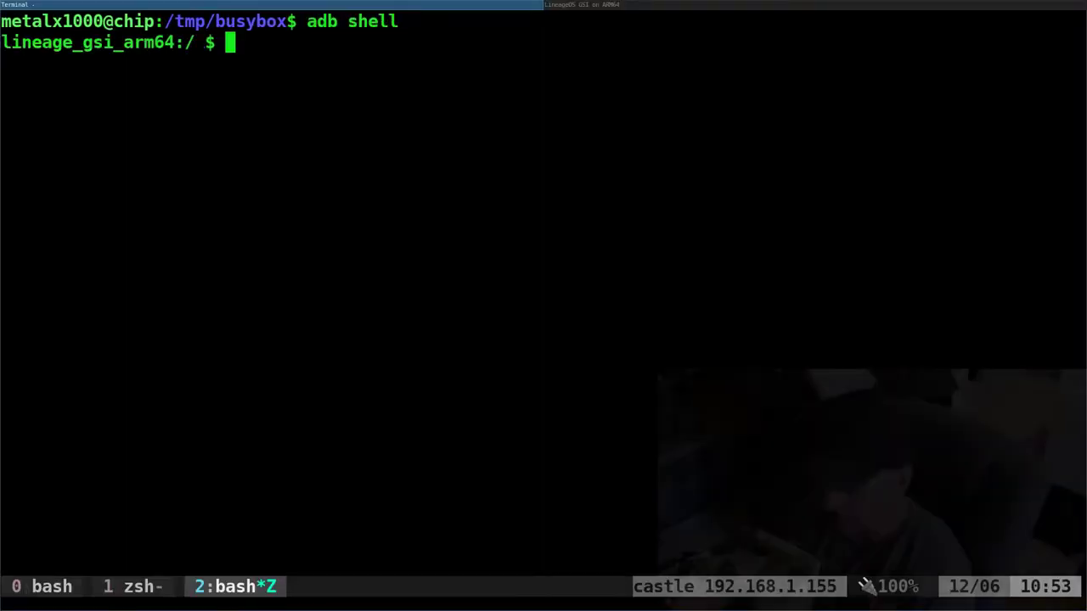
Step: Become root with su and change directory to /data/adb/modules/
{"action": "type", "text": "su"}
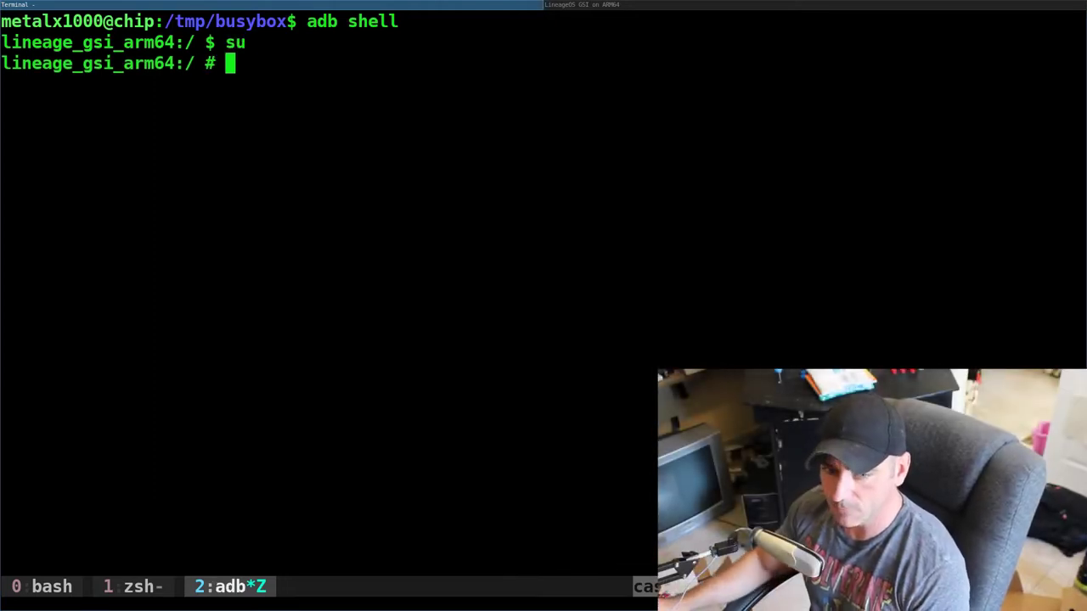
{"action": "mouse_move", "coordinate": [400, 205]}
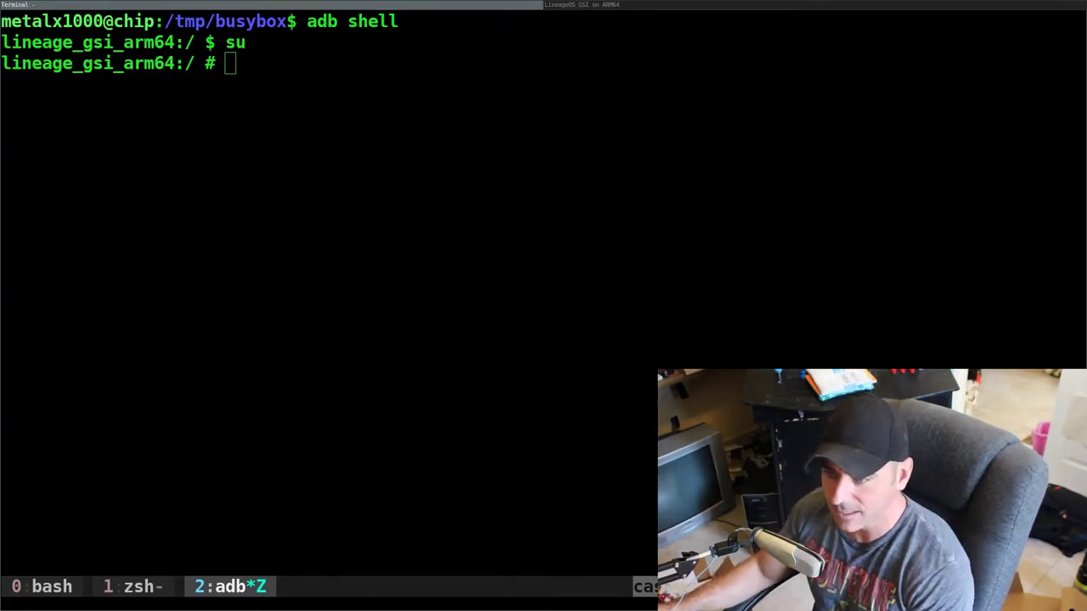
{"action": "type", "text": "c"}
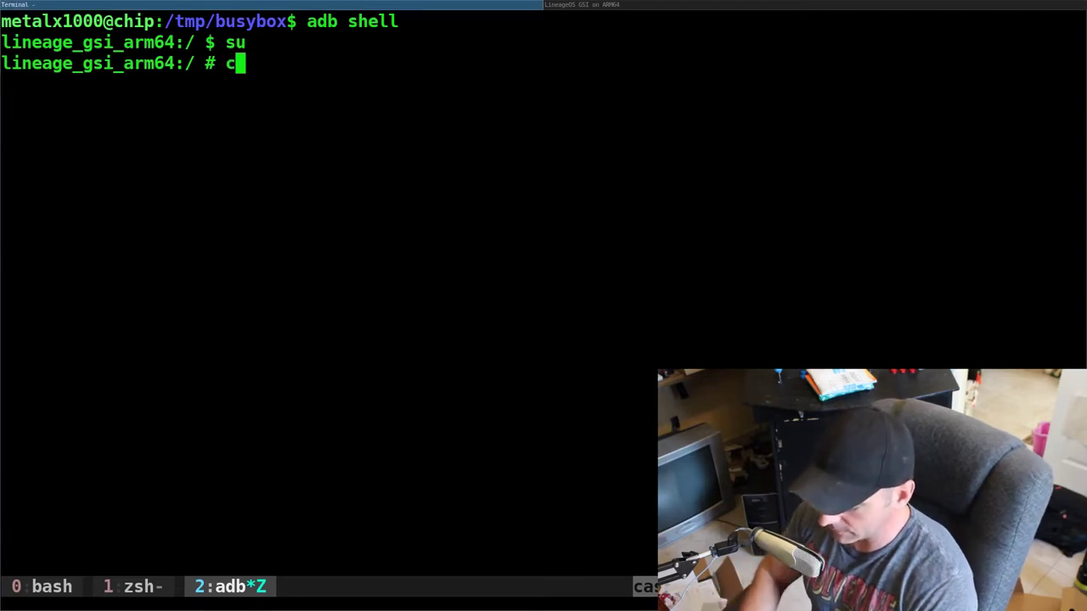
{"action": "type", "text": "d /data"}
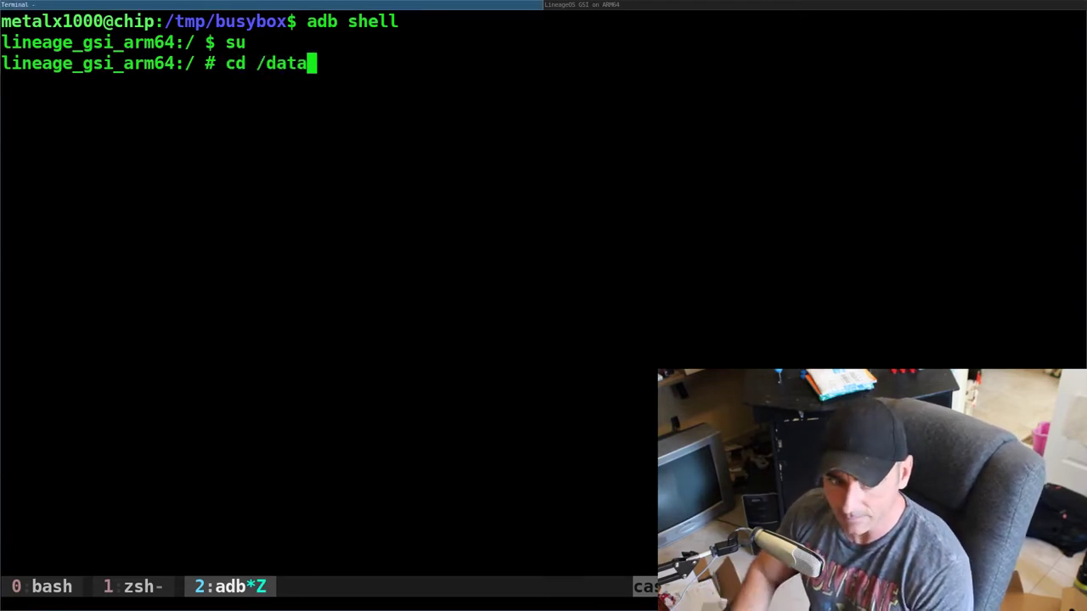
{"action": "type", "text": "/adb"}
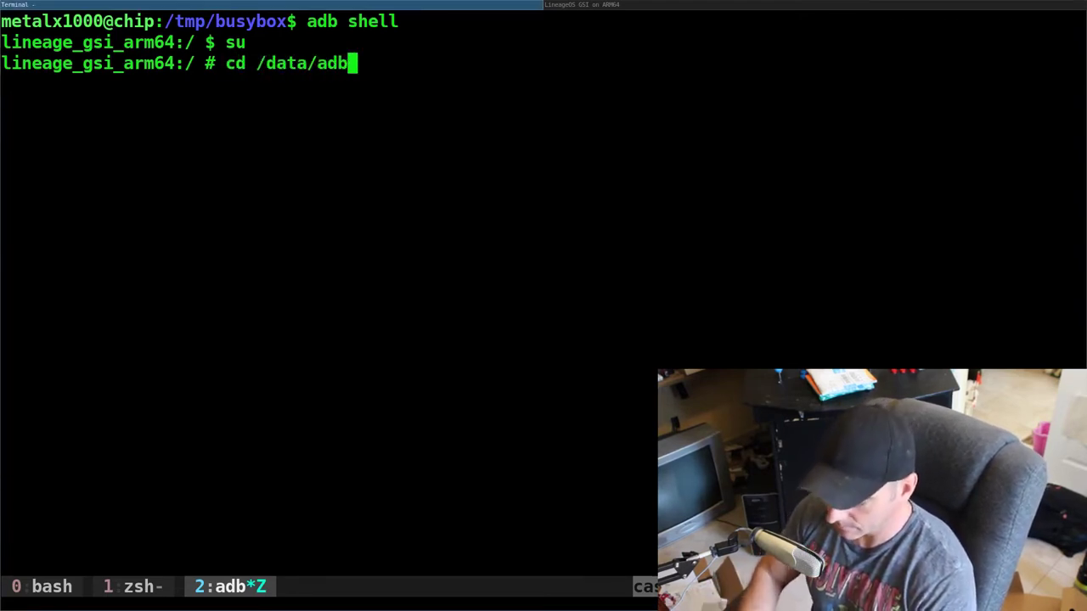
{"action": "type", "text": "modules/"}
{"action": "type", "text": "ls"}
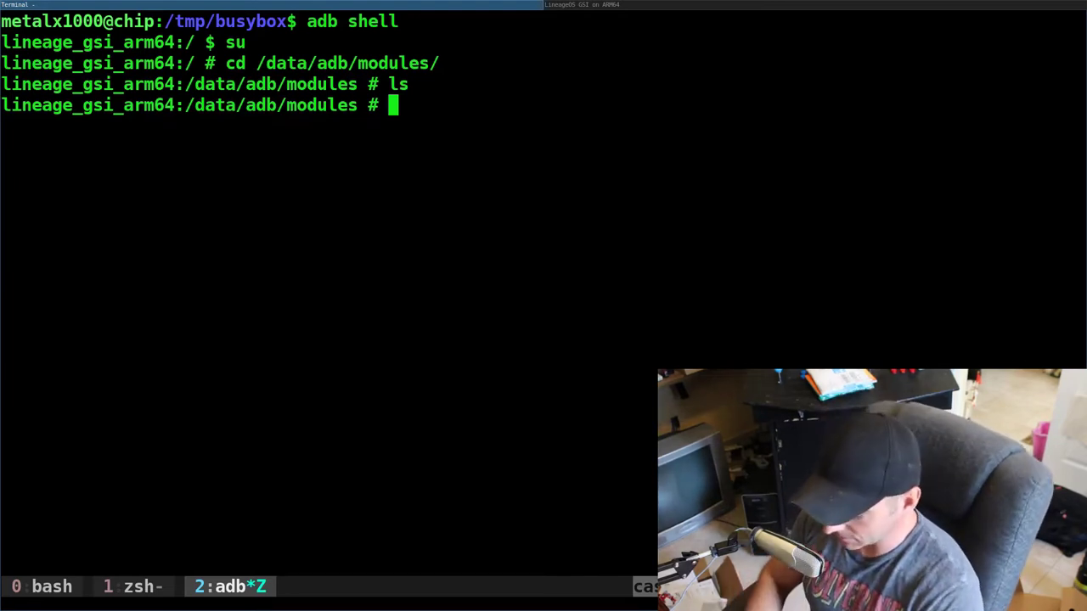
Step: Create a folder named mybin in /data/adb/modules with mkdir
{"action": "type", "text": "mk"}
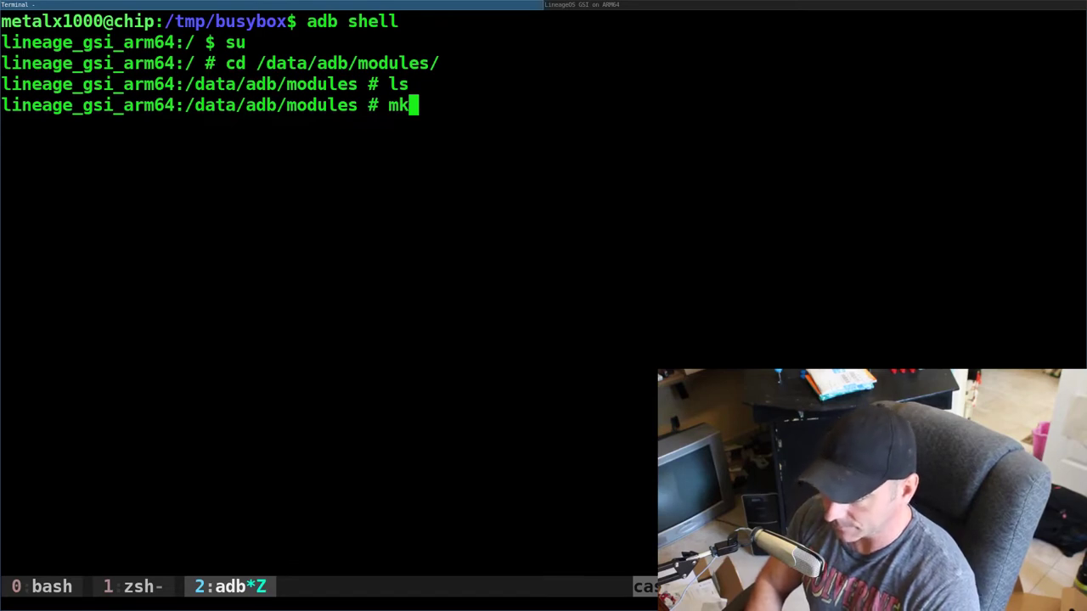
{"action": "type", "text": "dir"}
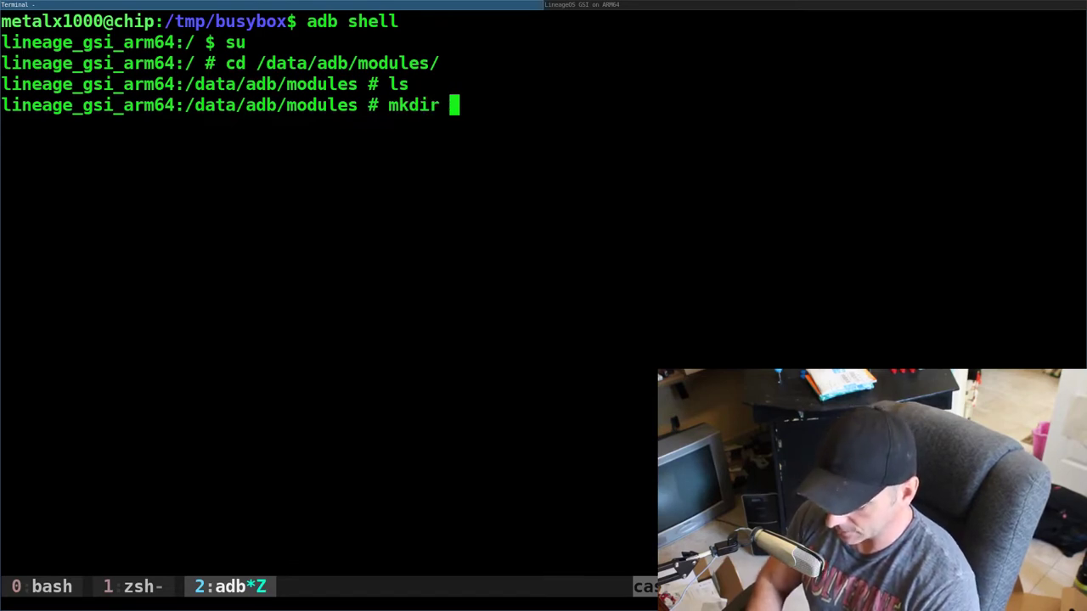
{"action": "type", "text": "mybin"}
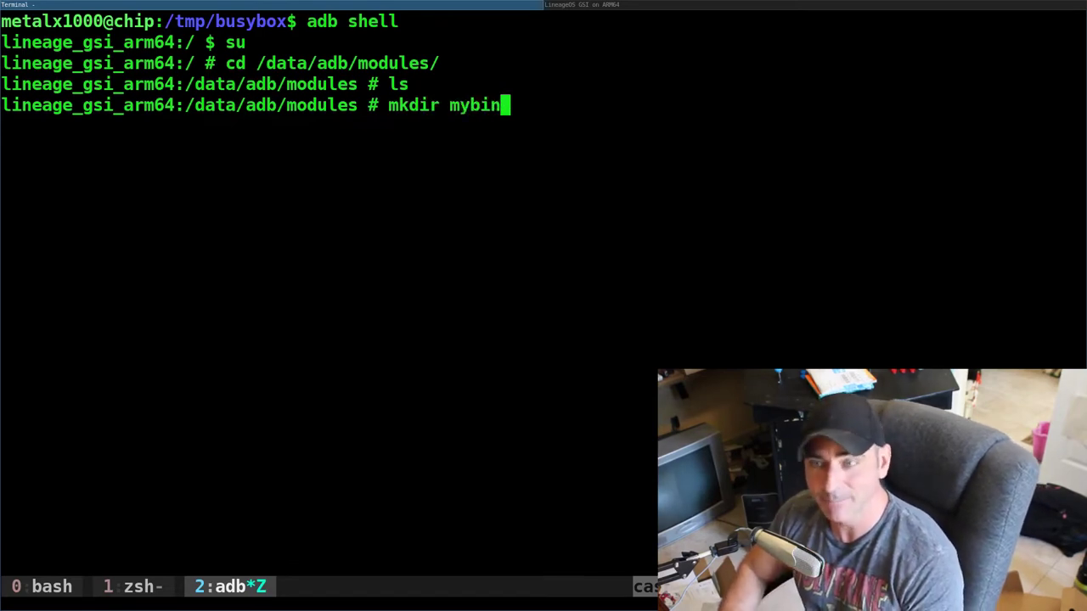
{"action": "key", "text": "Return"}
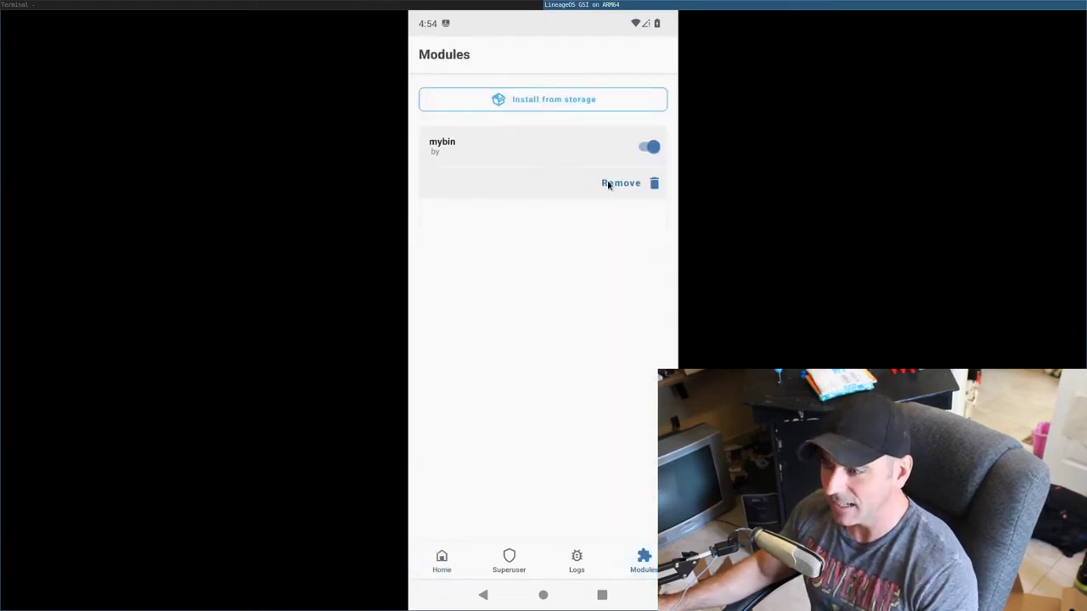
{"action": "mouse_move", "coordinate": [561, 269]}
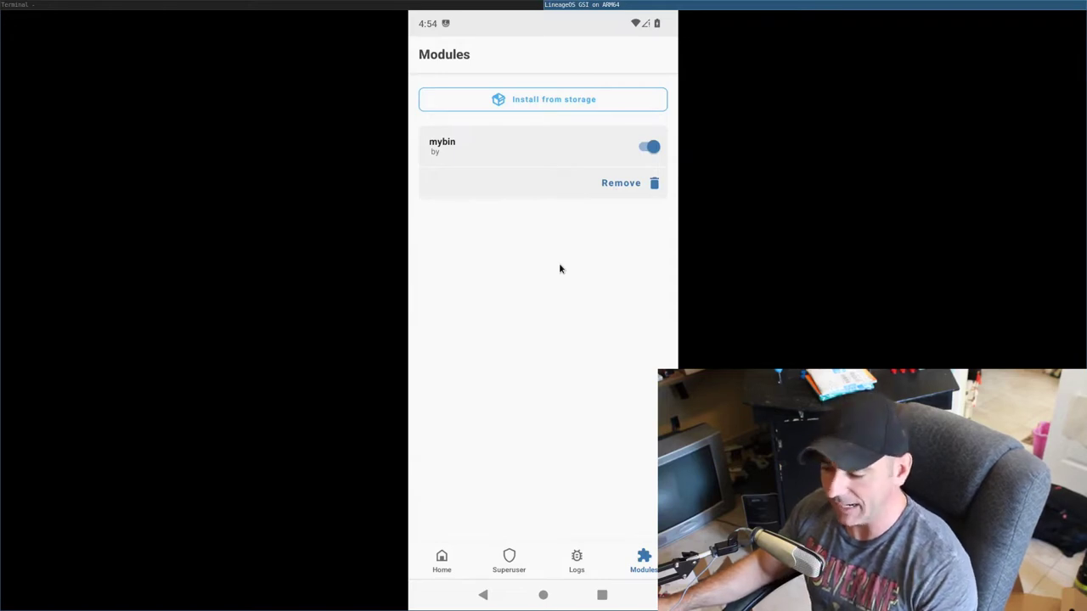
{"action": "mouse_move", "coordinate": [622, 147]}
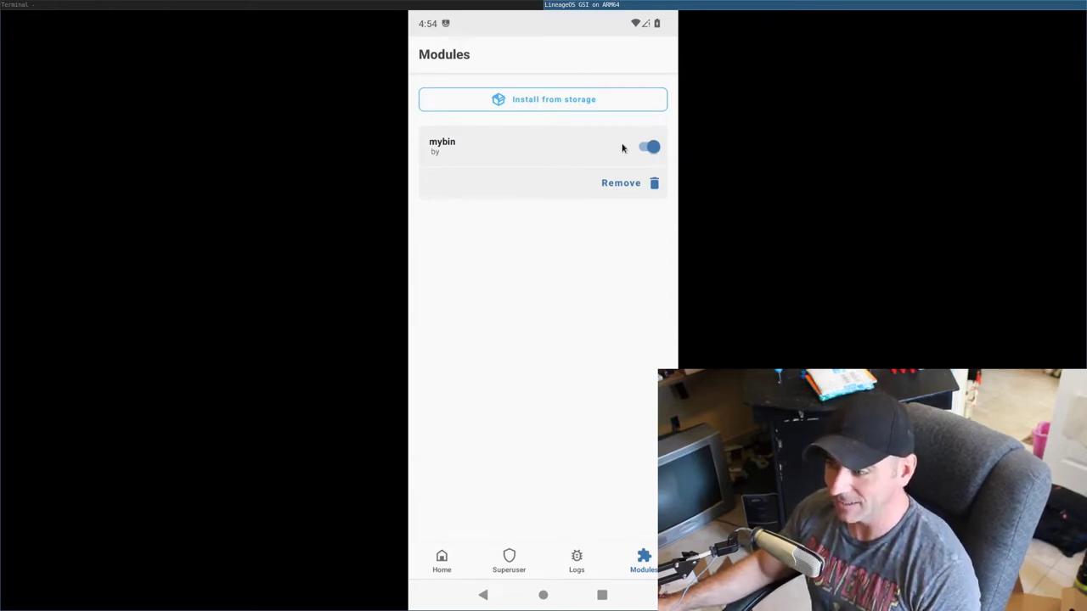
{"action": "mouse_move", "coordinate": [618, 309]}
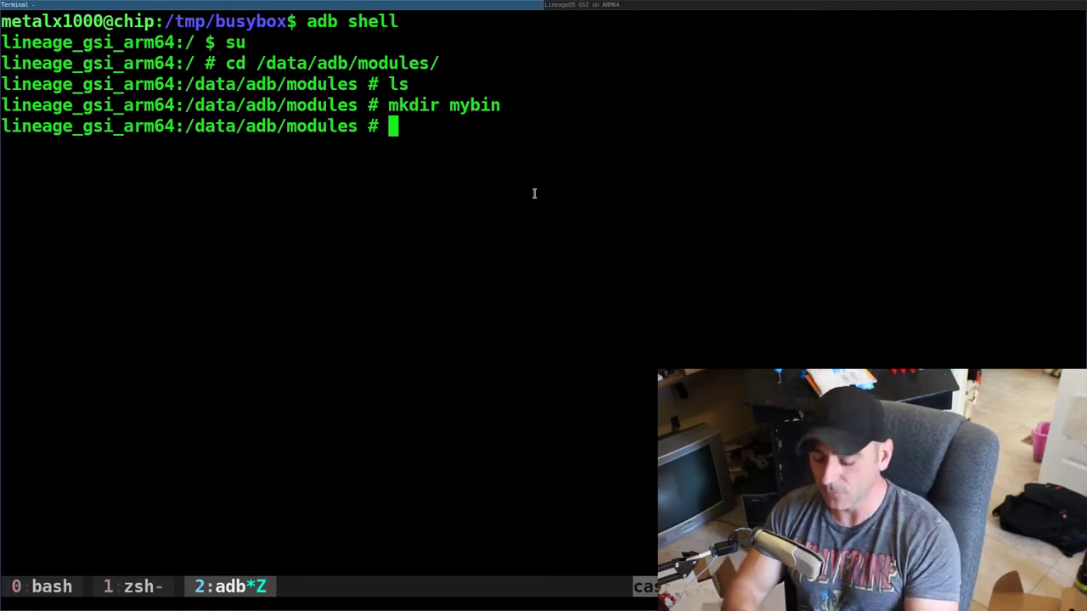
Step: Print the current shell name ($0) and the PATH variable including /system/bin
{"action": "type", "text": "echo"}
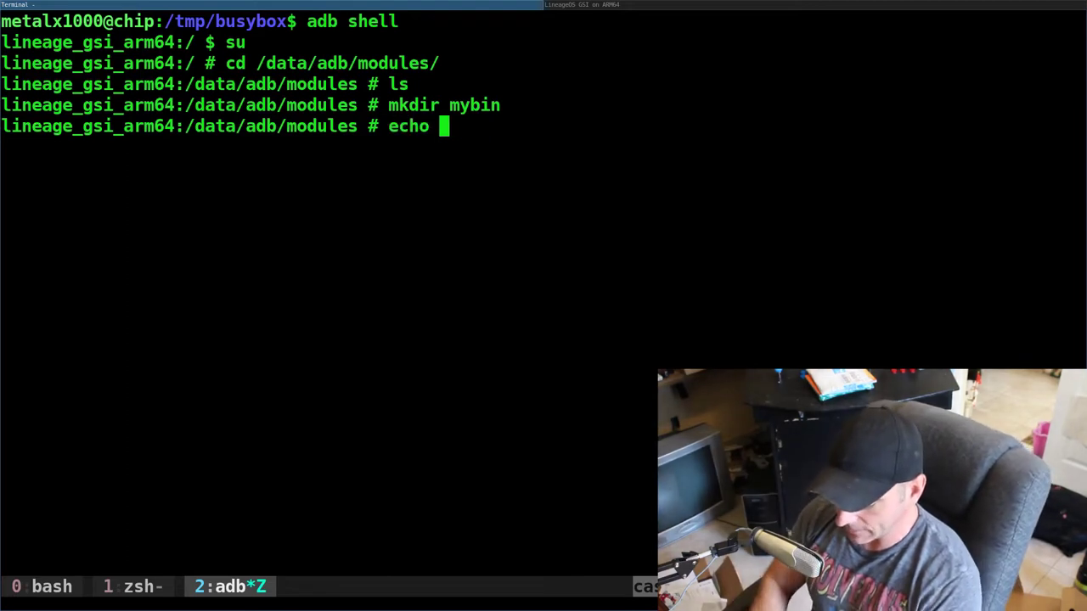
{"action": "type", "text": "$0"}
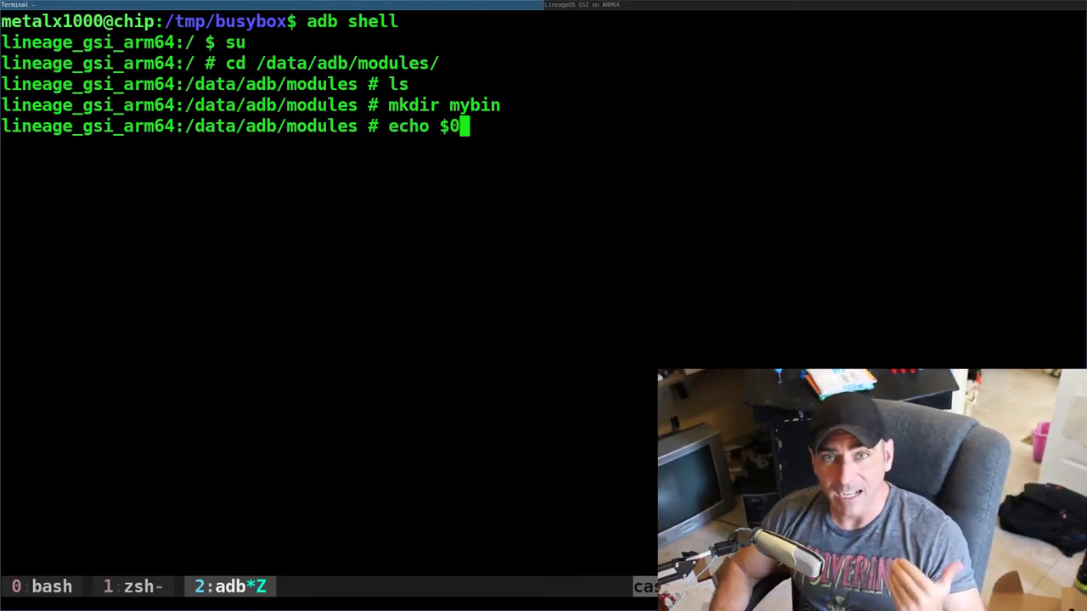
{"action": "key", "text": "Return"}
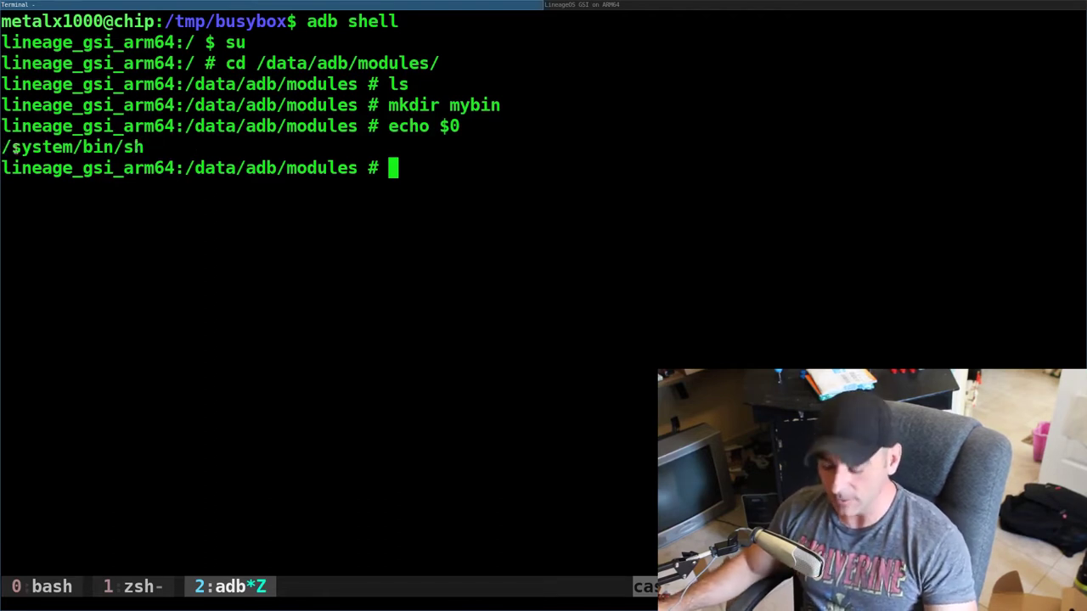
{"action": "type", "text": "echo $P"}
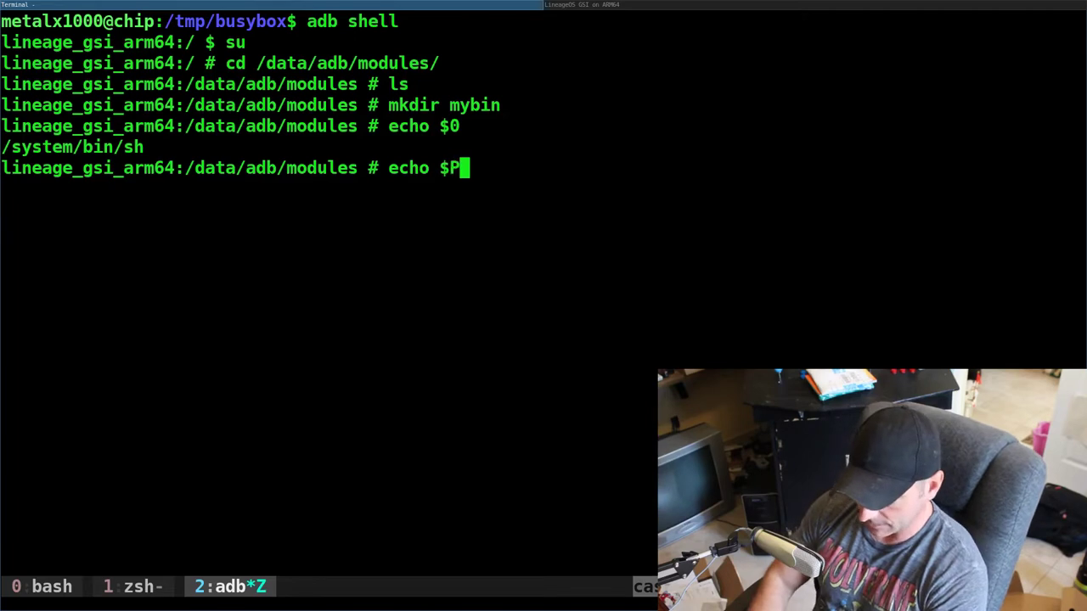
{"action": "key", "text": "Return"}
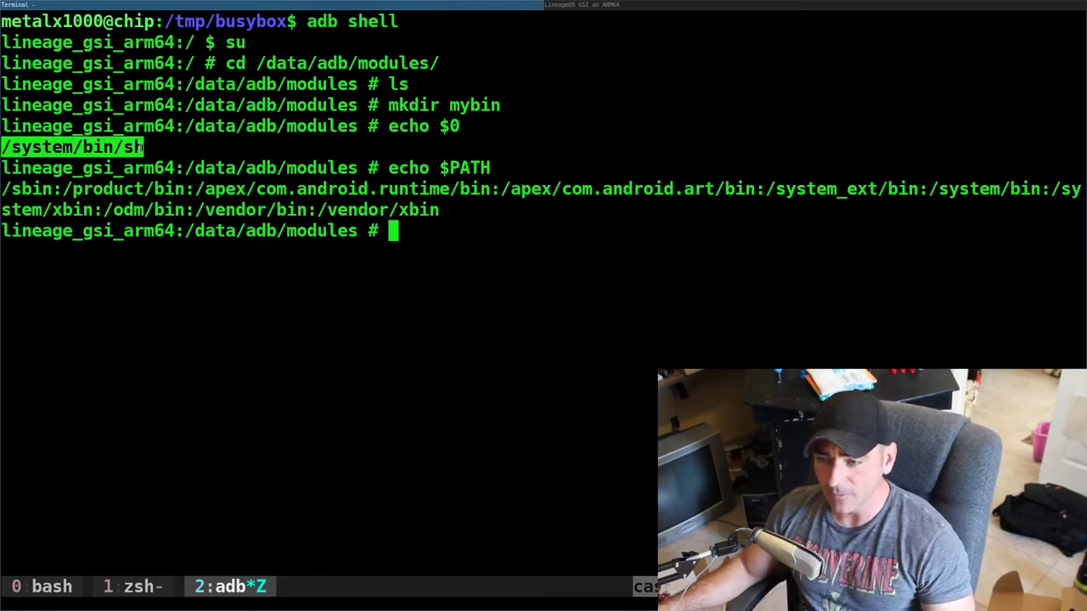
Step: Try creating a hello file in /system/bin, showing it is read-only
{"action": "type", "text": "cd /system/bin/"}
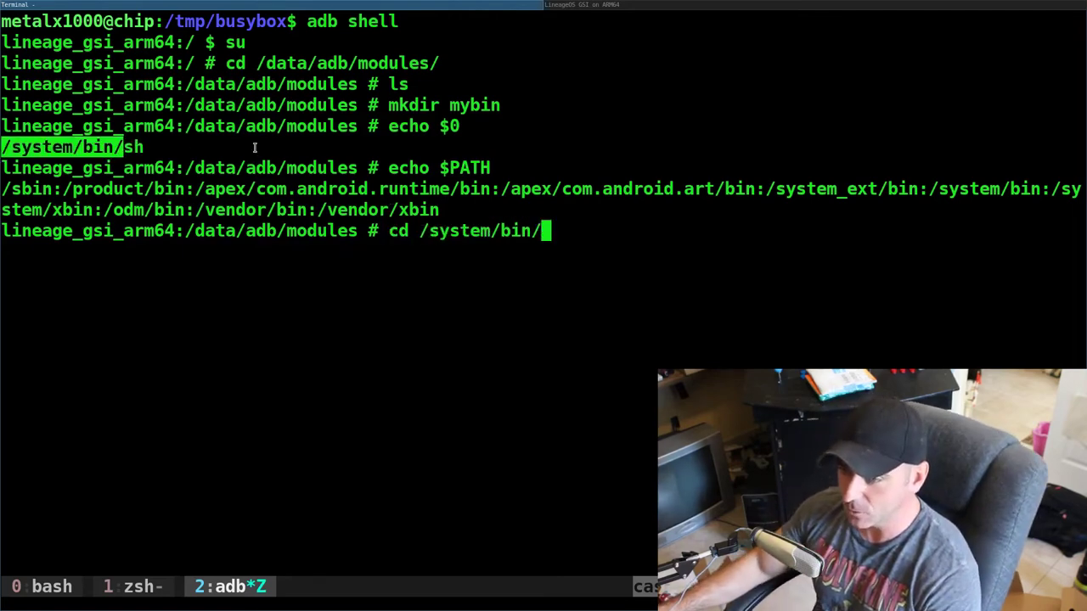
{"action": "key", "text": "Return"}
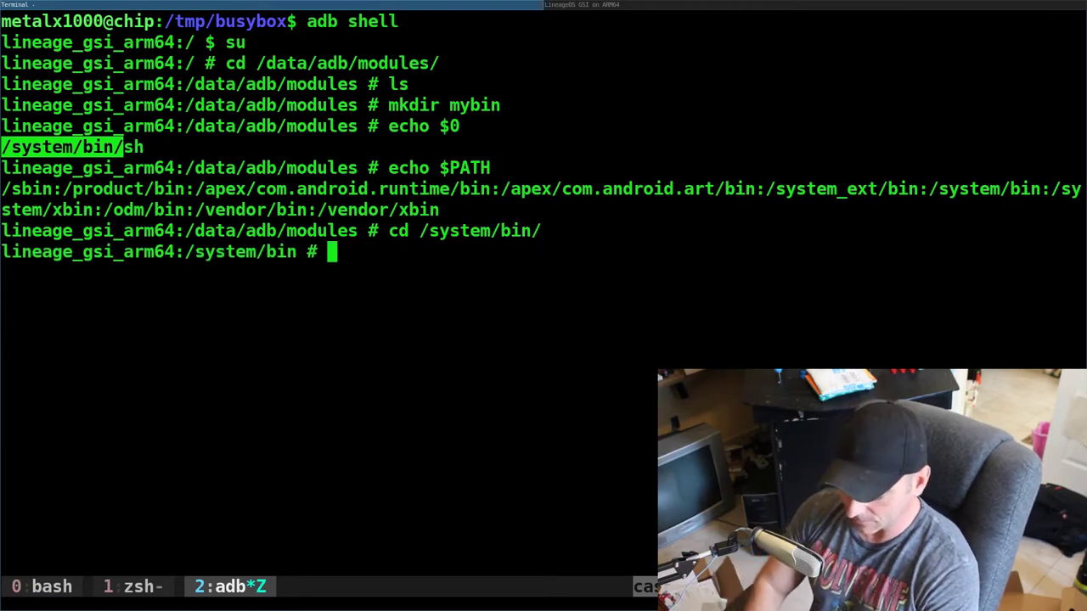
{"action": "type", "text": "touch h"}
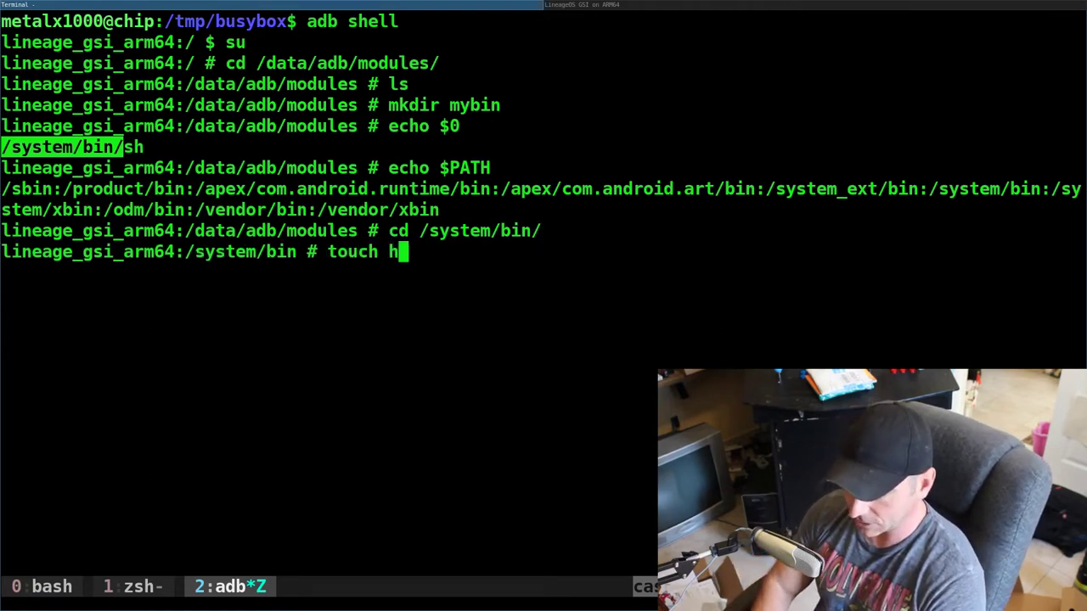
{"action": "type", "text": "ello"}
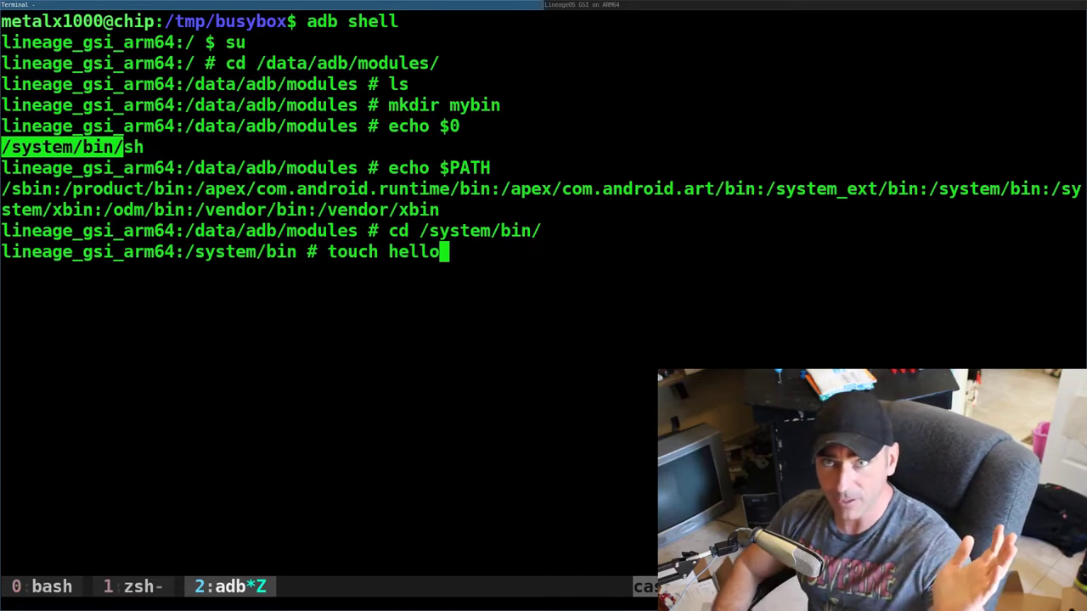
{"action": "key", "text": "Return"}
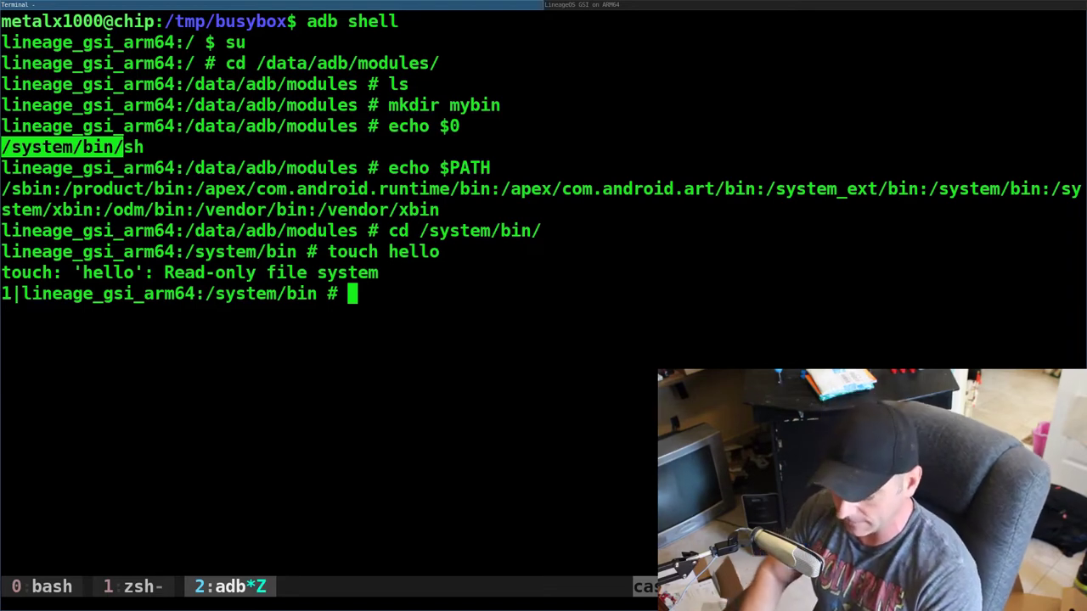
Step: Create a system/bin folder tree inside the mybin module and enter it
{"action": "type", "text": "cd"}
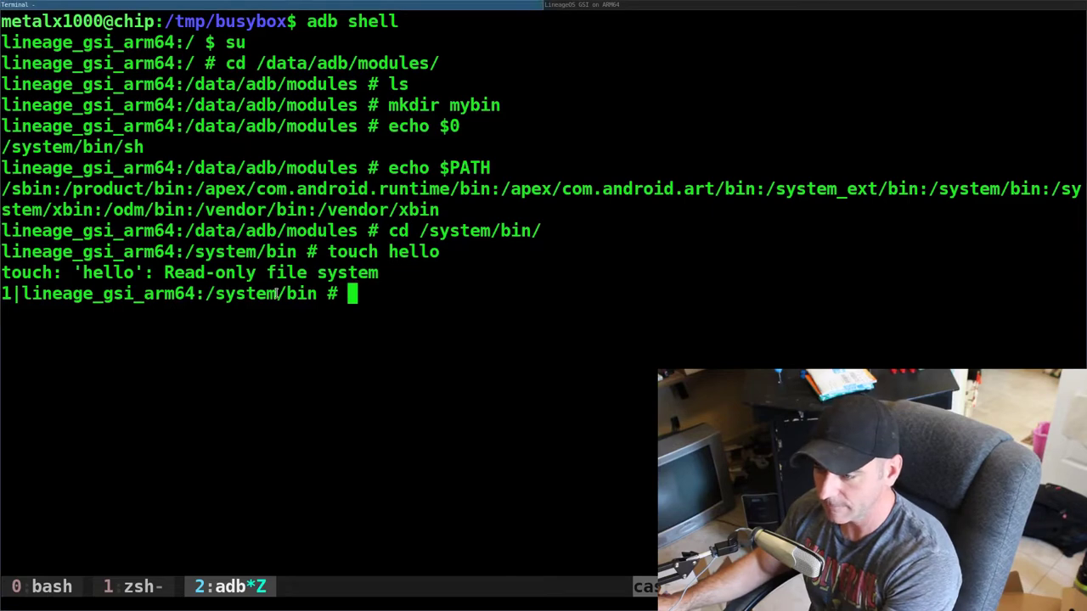
{"action": "key", "text": "Return"}
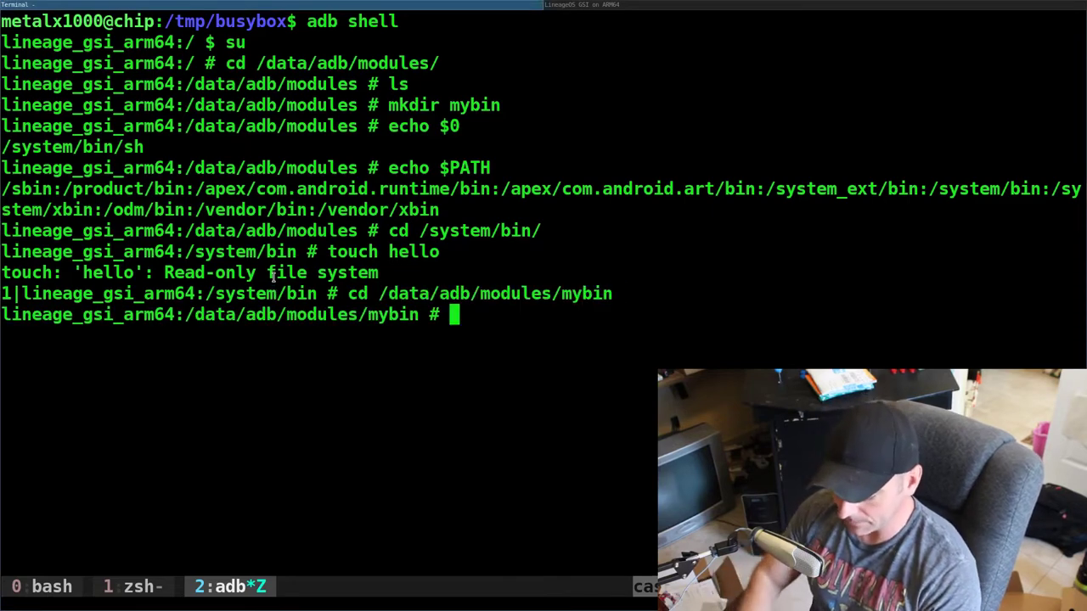
{"action": "type", "text": "mkdir"}
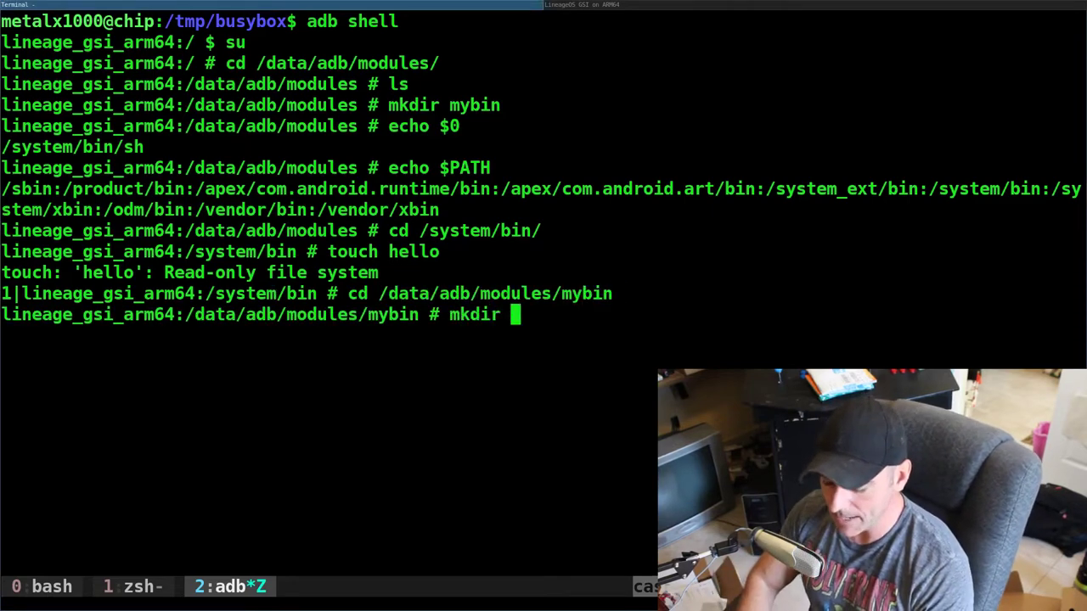
{"action": "type", "text": "system"}
{"action": "type", "text": "cd s"}
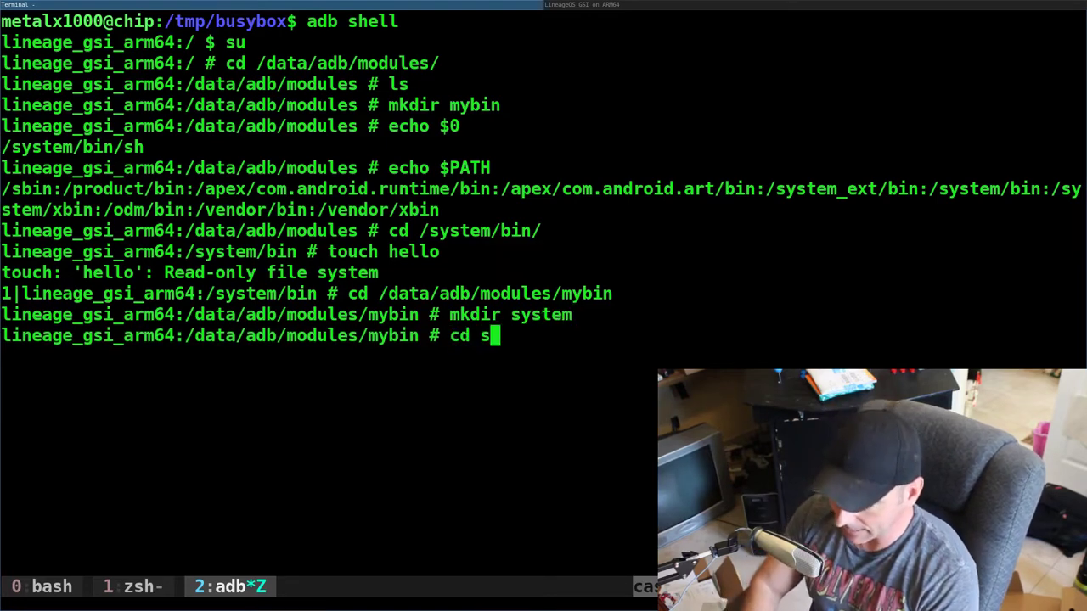
{"action": "key", "text": "Return"}
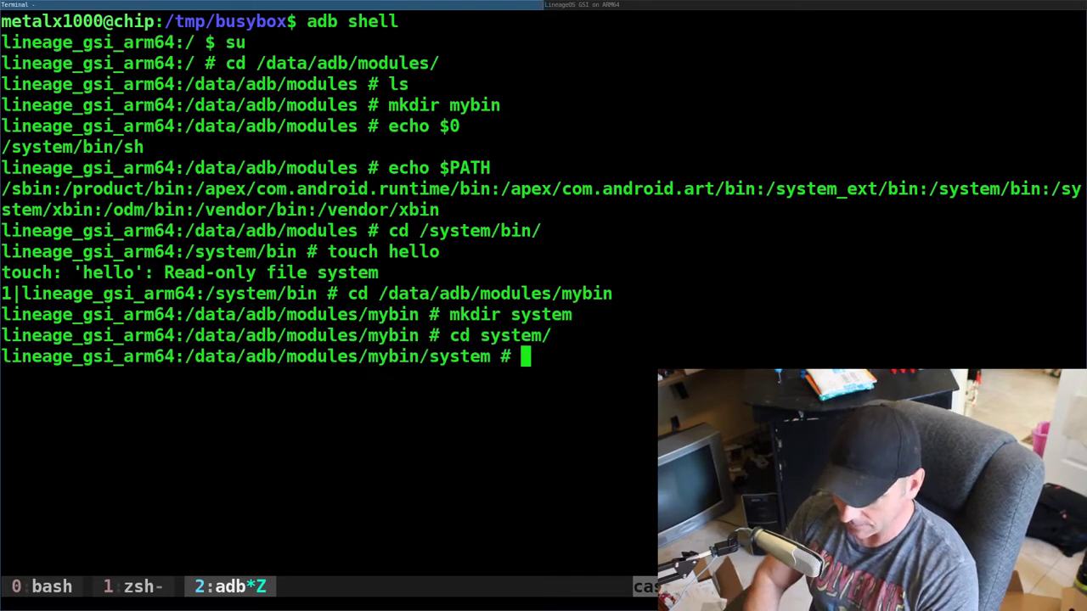
{"action": "type", "text": "mkdir bin"}
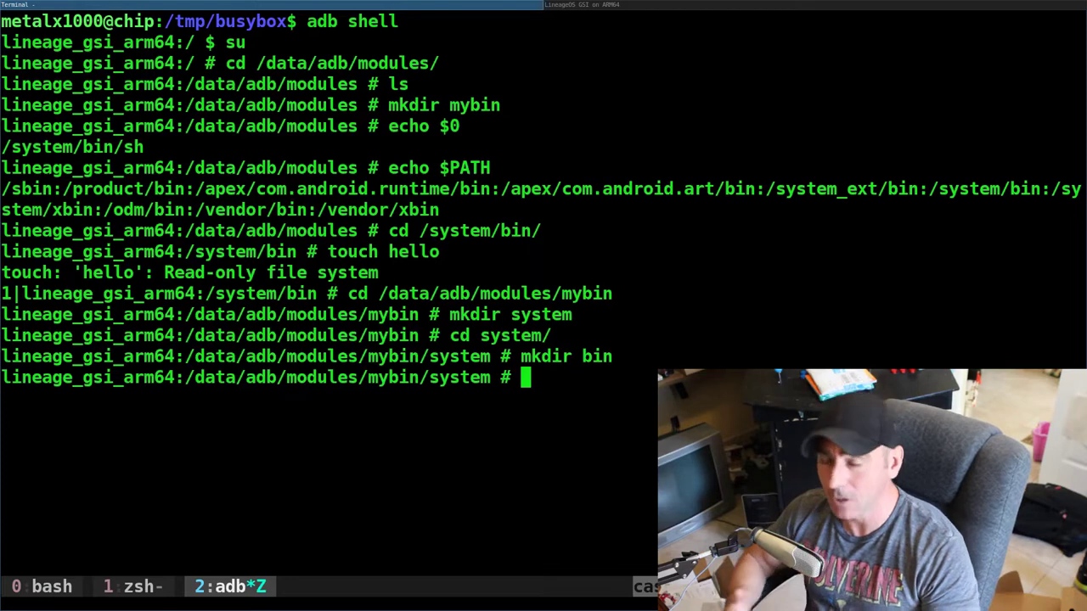
{"action": "type", "text": "cd bin"}
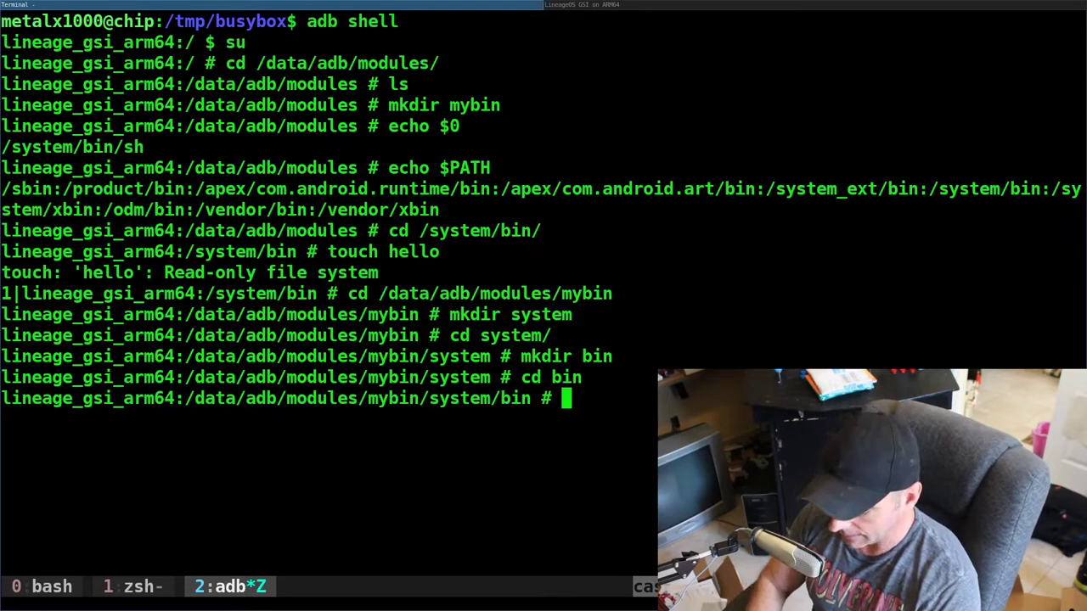
Step: Start a hello file with cat > hello, copying the /system/bin/sh path
{"action": "type", "text": "cat >"}
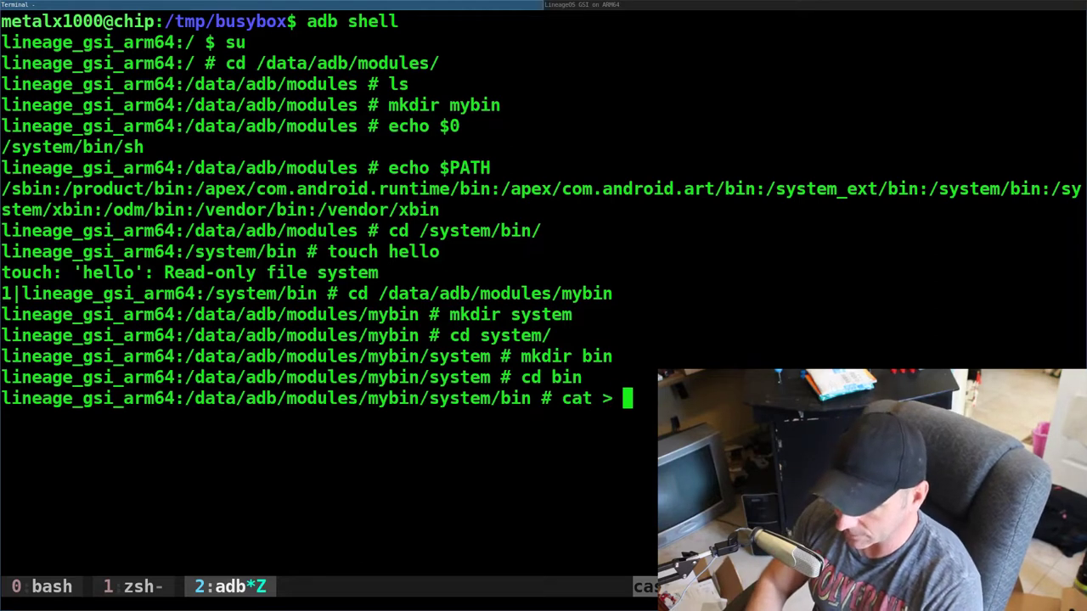
{"action": "type", "text": "hello"}
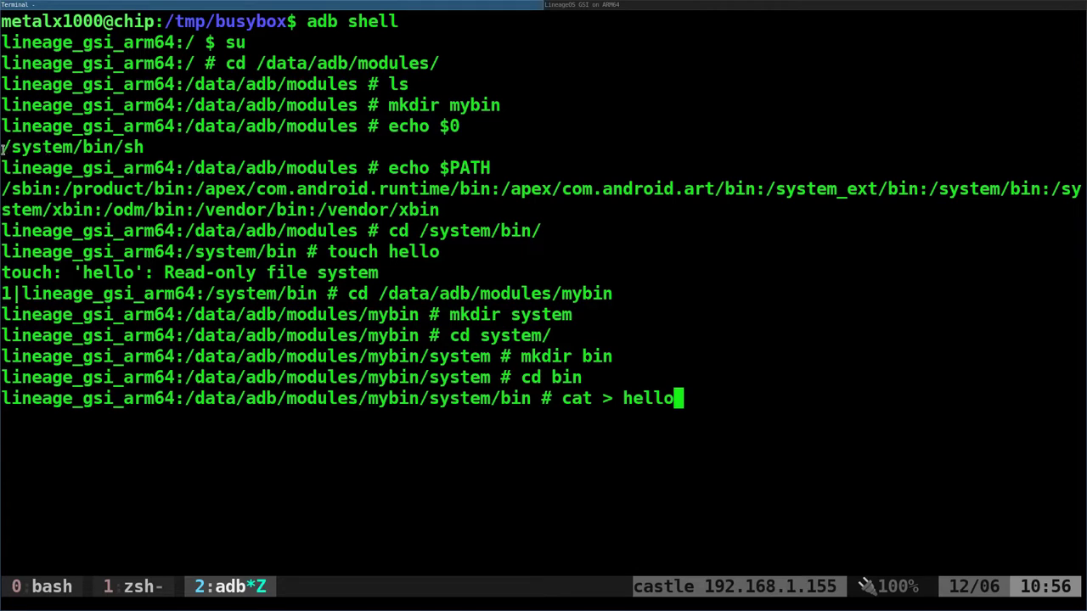
{"action": "double_click", "coordinate": [72, 147]}
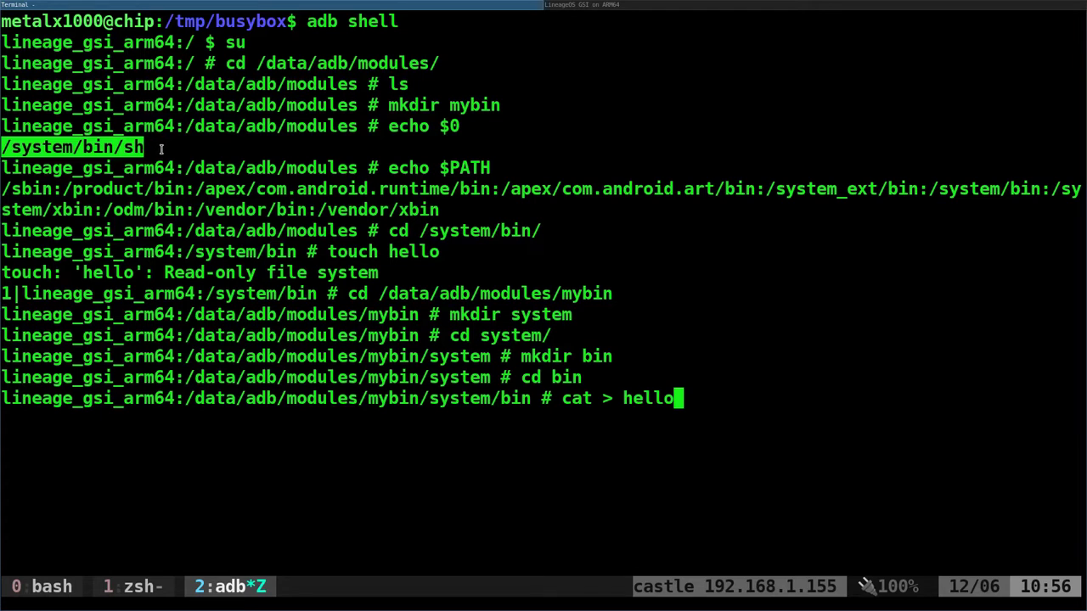
{"action": "mouse_move", "coordinate": [347, 152]}
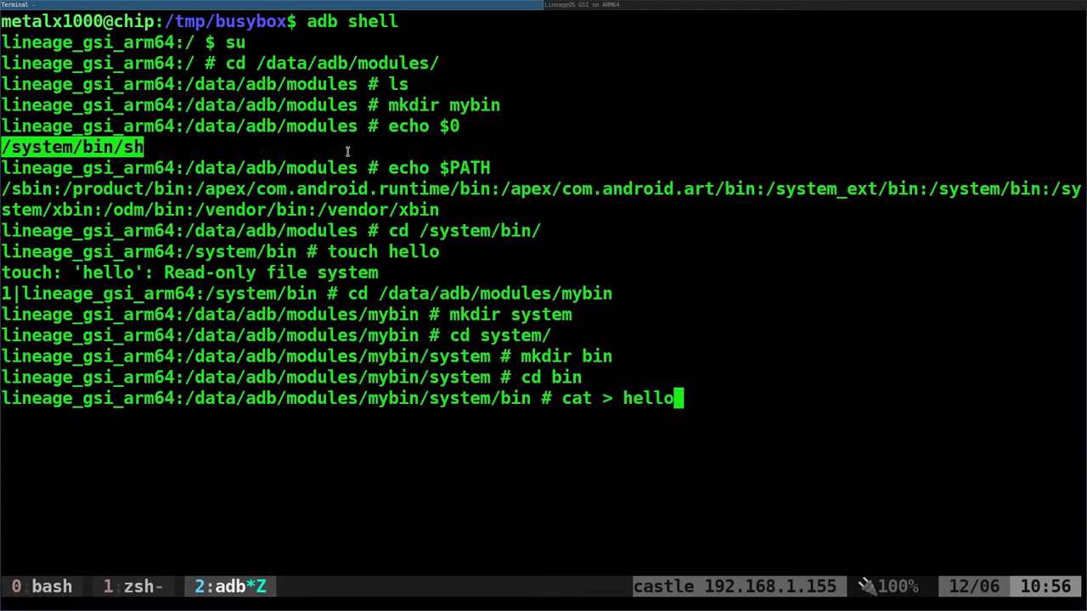
Step: Write the hello script with a #!/system/bin/sh shebang echoing hello world
{"action": "key", "text": "Return"}
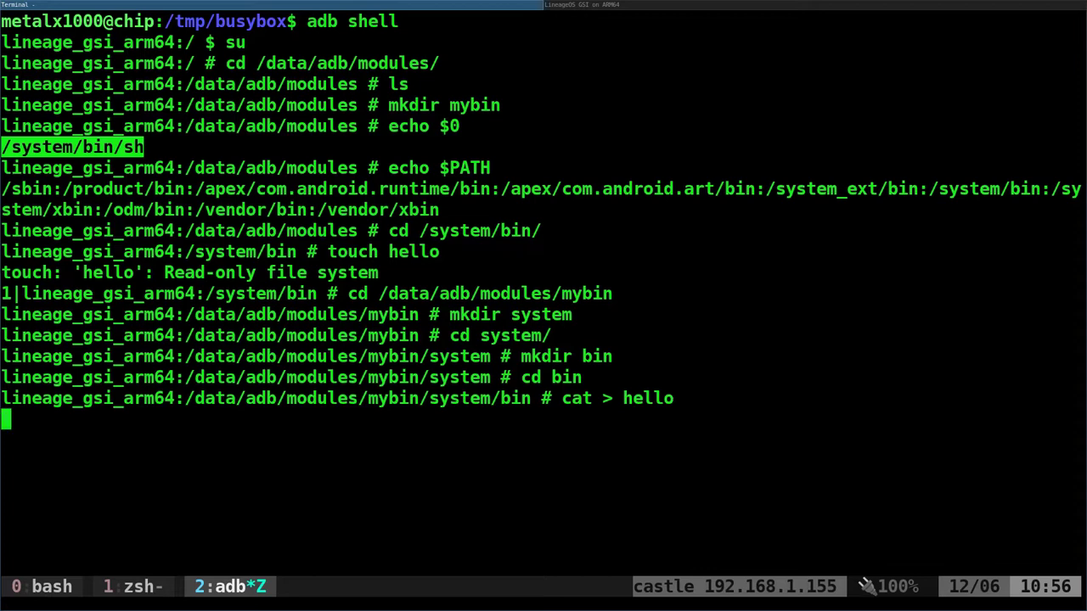
{"action": "type", "text": "#!/system/bin/sh"}
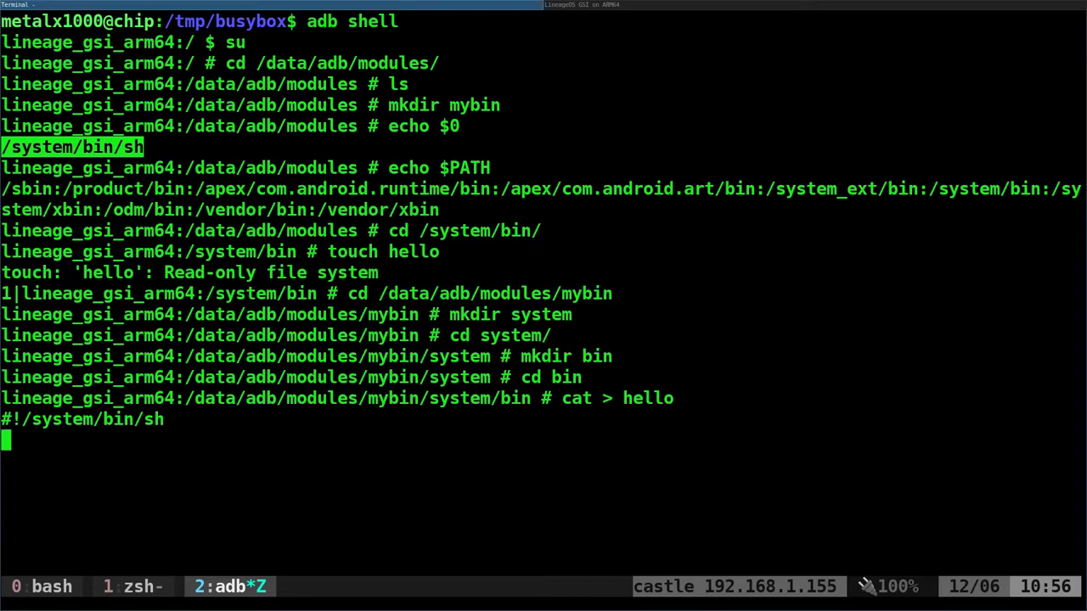
{"action": "type", "text": "e"}
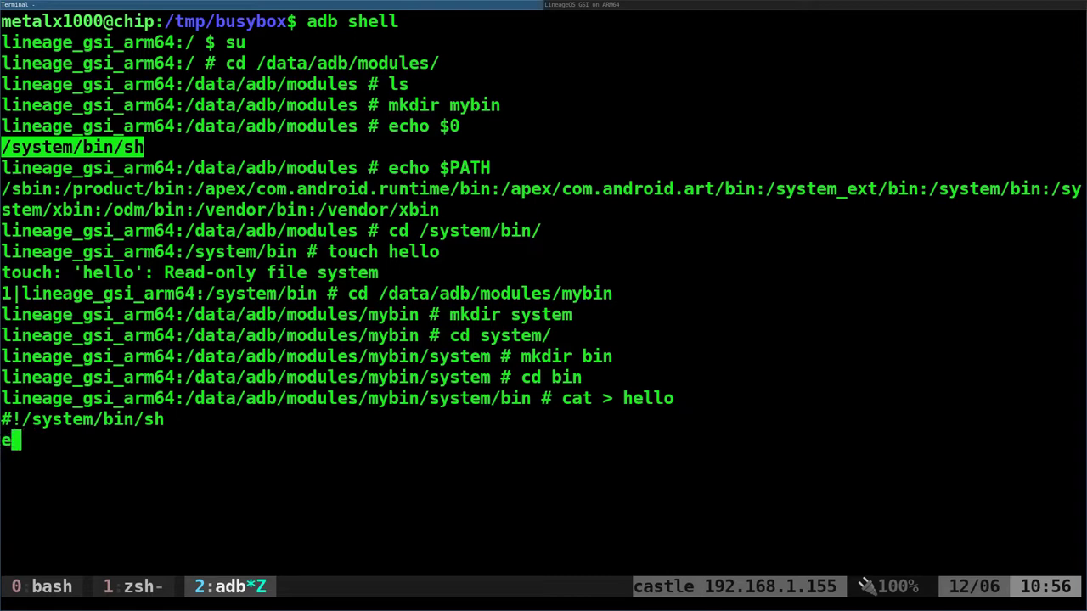
{"action": "type", "text": "cho hello world"}
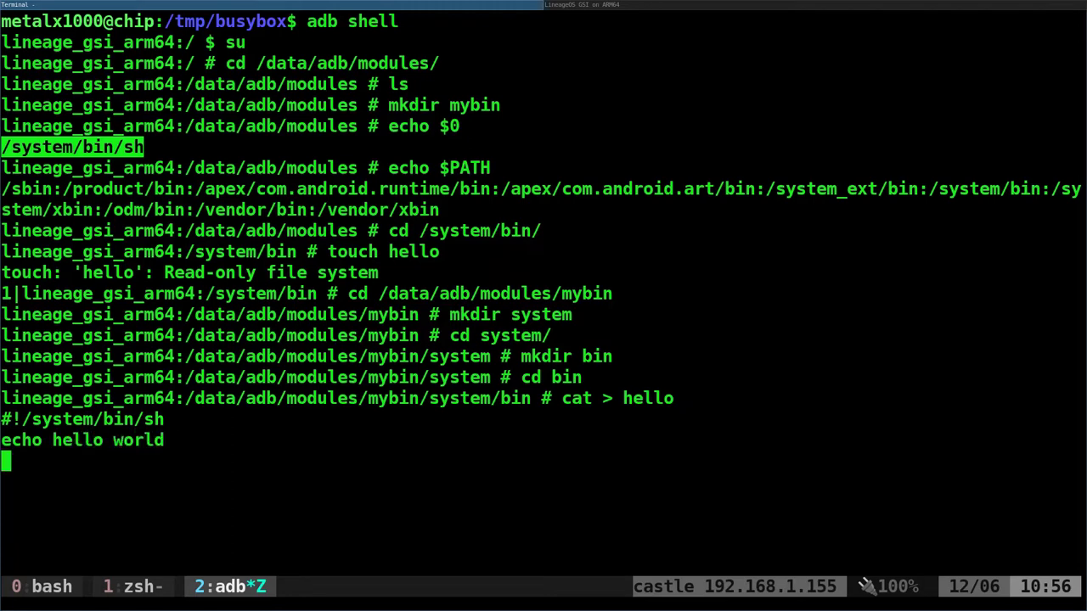
{"action": "key", "text": "ctrl+d"}
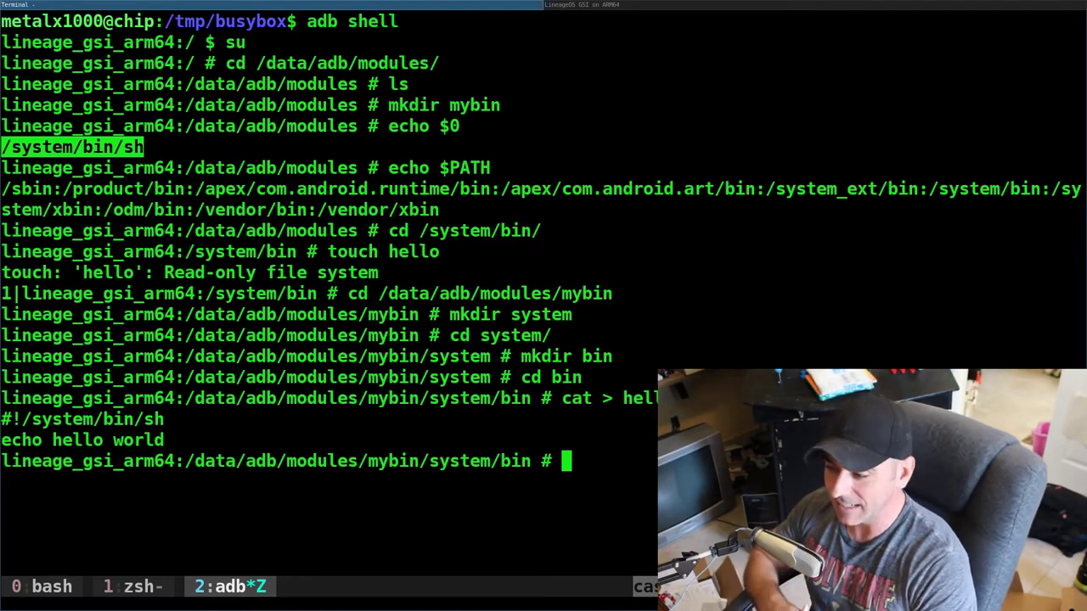
Step: Make hello executable, run ./hello to print hello world, then go to root
{"action": "type", "text": "chmod +x hello"}
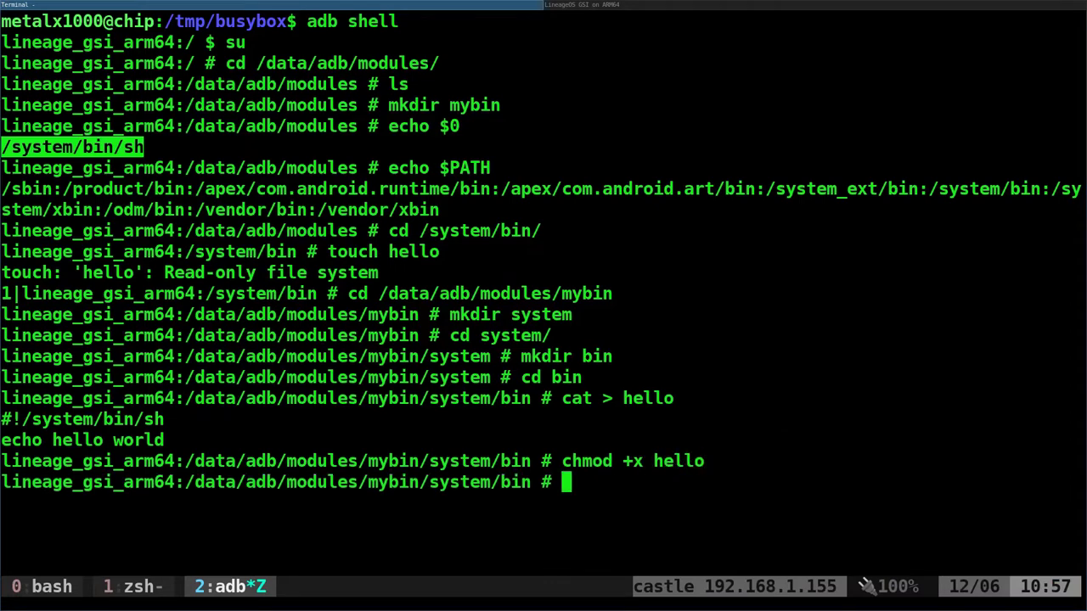
{"action": "type", "text": "./hello"}
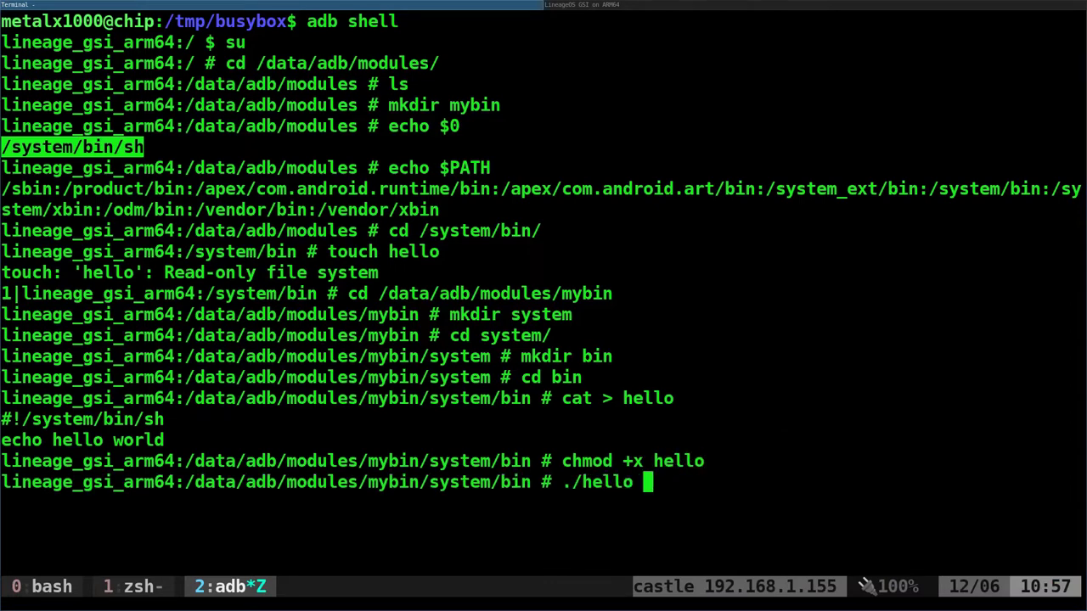
{"action": "key", "text": "Return"}
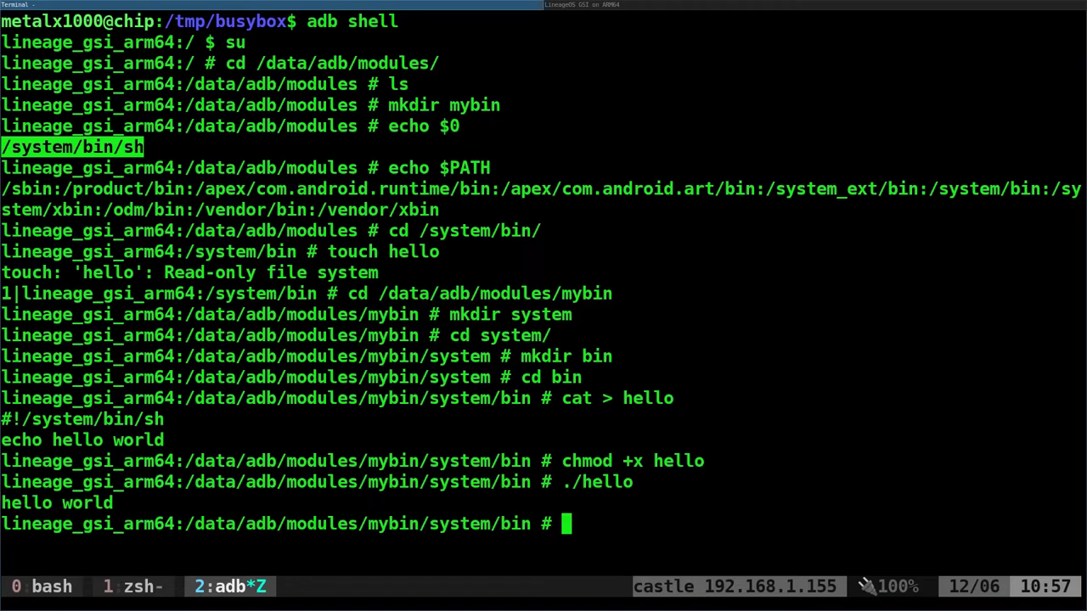
{"action": "type", "text": "cd"}
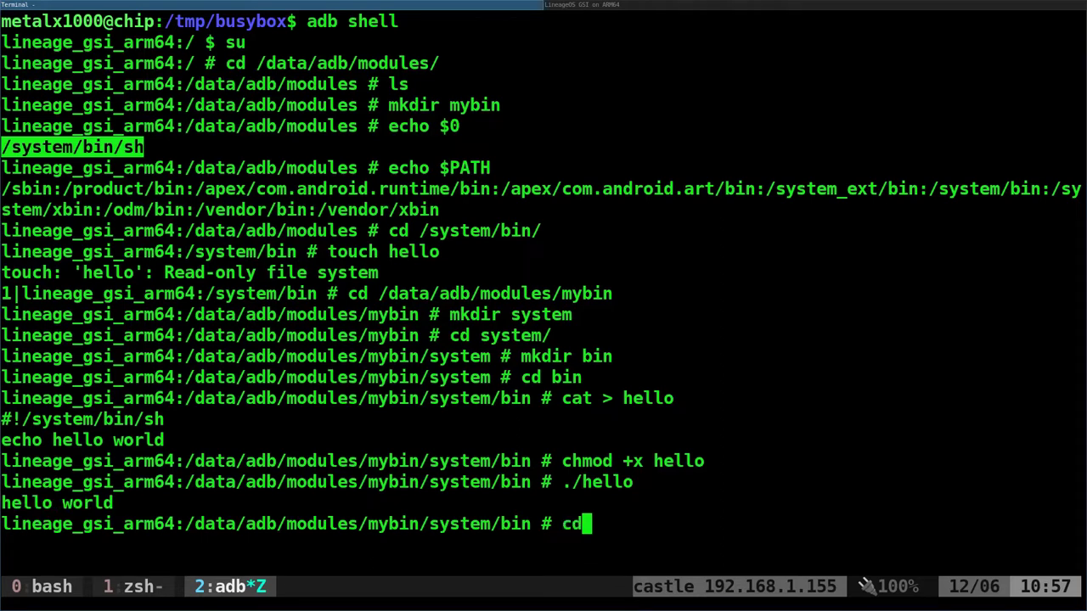
{"action": "key", "text": "Return"}
{"action": "type", "text": "./hello"}
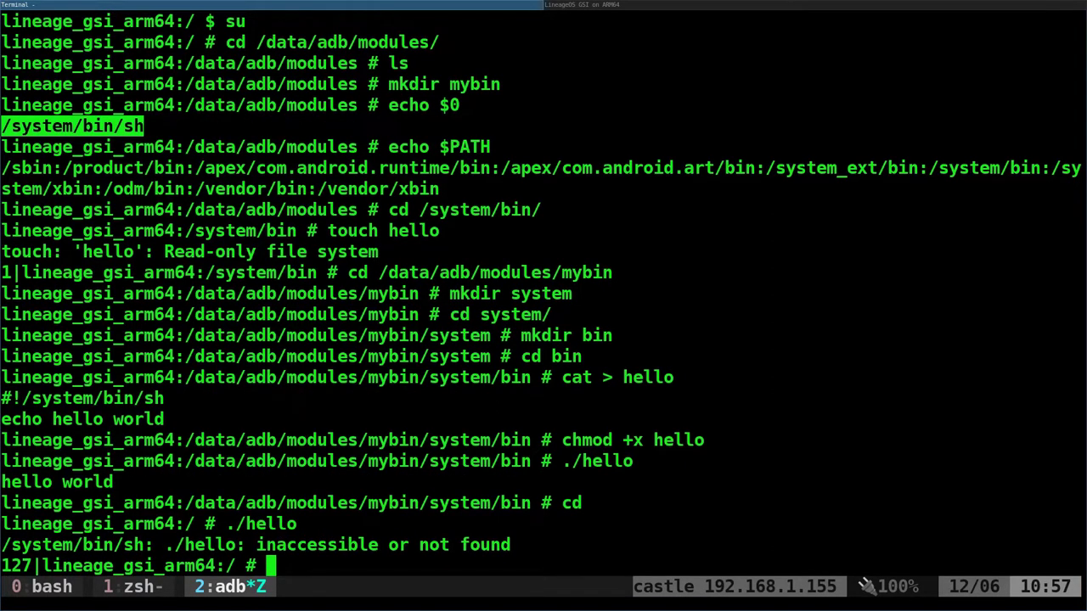
Step: Restart the device with the reboot command
{"action": "type", "text": "reboot"}
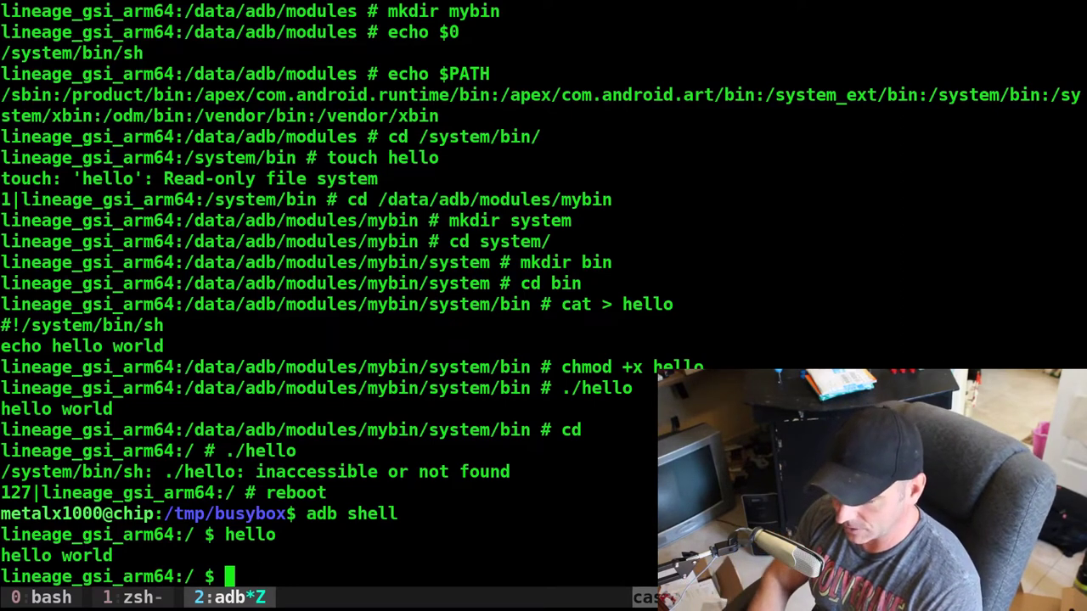
Step: Change to /system/bin and list h* binaries, showing hello
{"action": "type", "text": "cd /system/bin"}
{"action": "type", "text": "ls"}
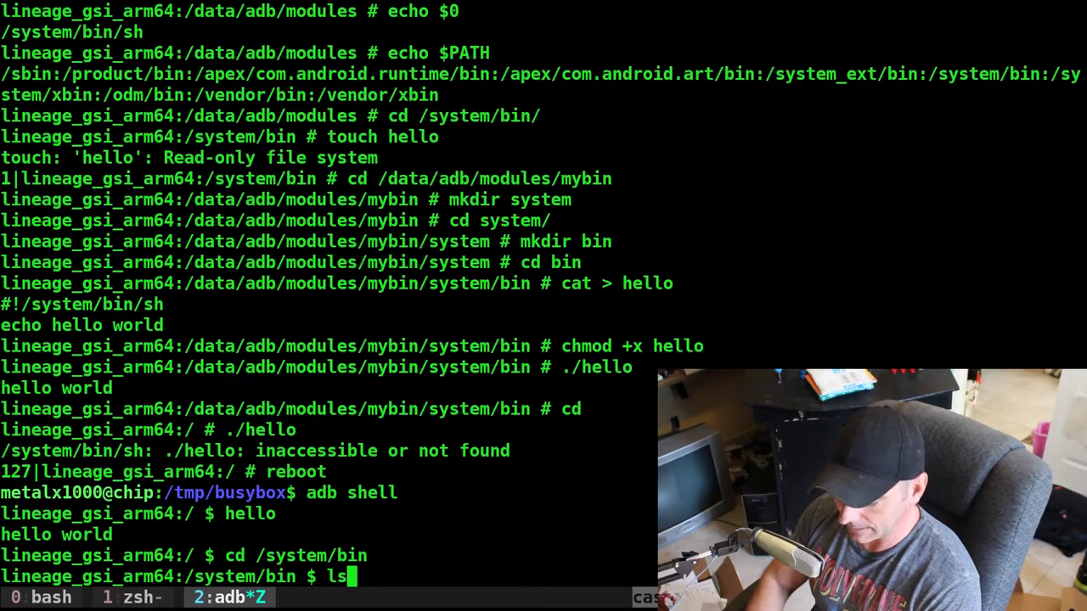
{"action": "type", "text": "h"}
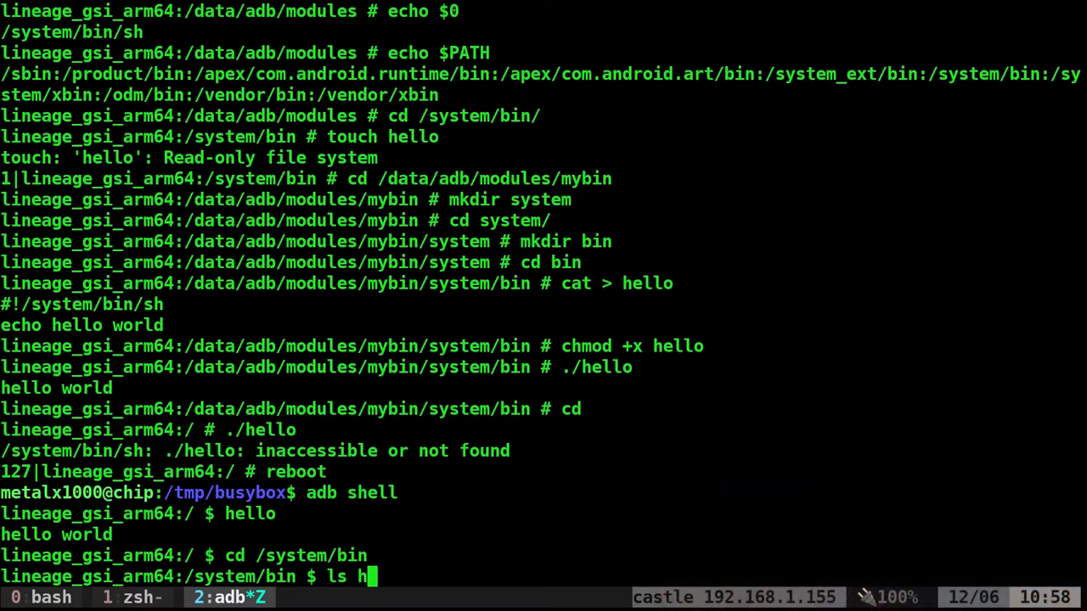
{"action": "key", "text": "Return"}
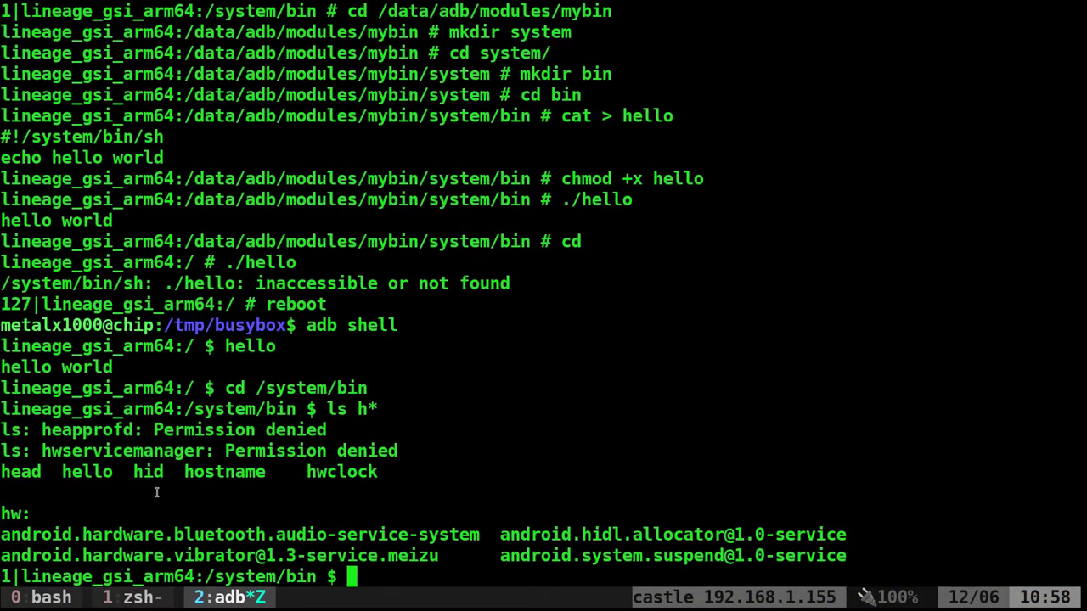
{"action": "double_click", "coordinate": [86, 472]}
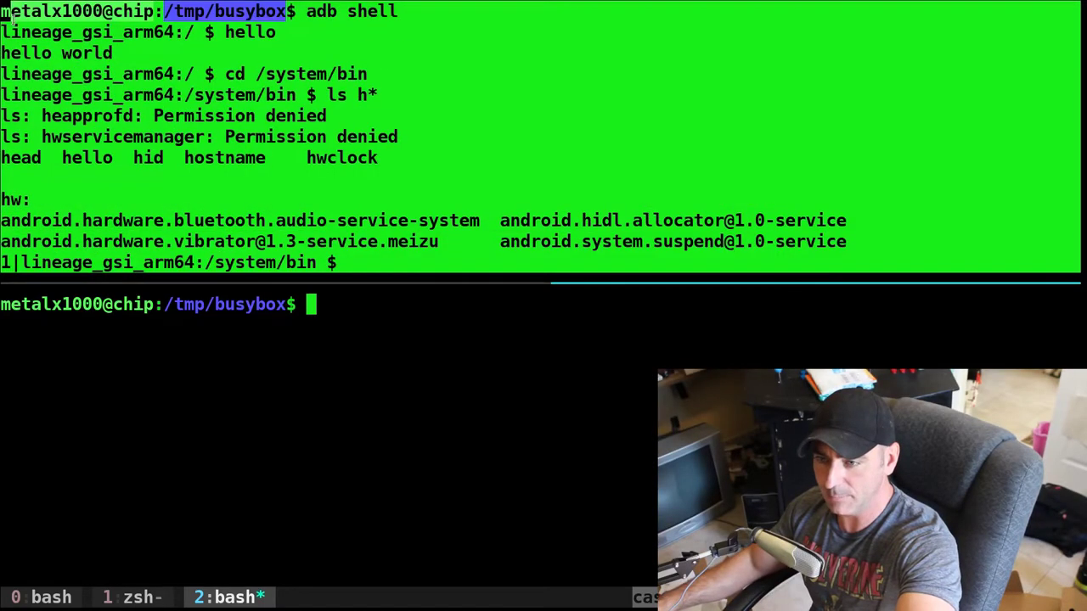
Step: List the local busybox folder and adb push busybox to /sdcard/
{"action": "type", "text": "l"}
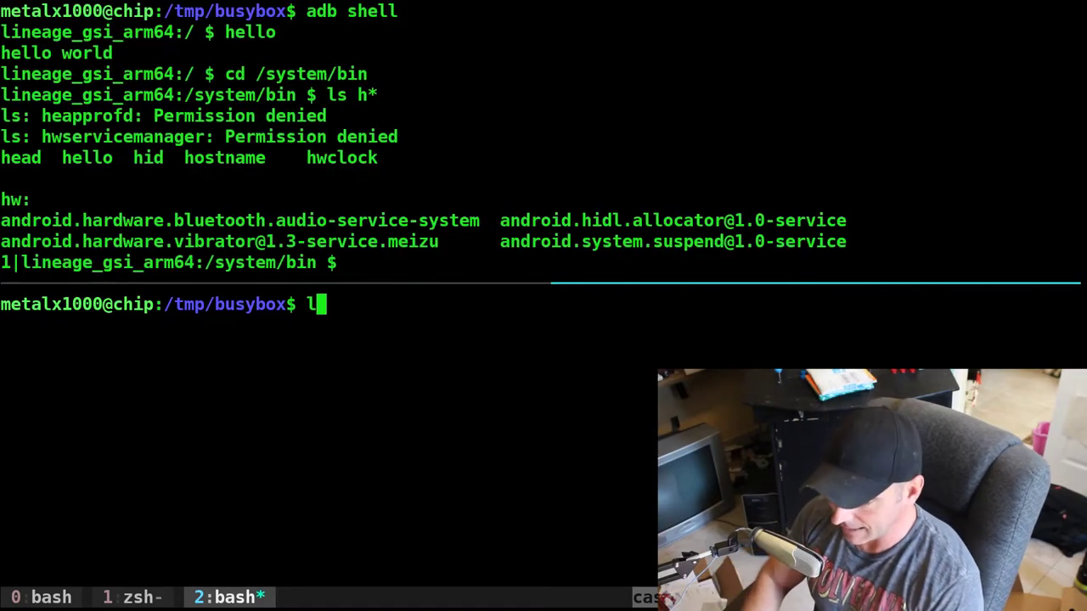
{"action": "key", "text": "Return"}
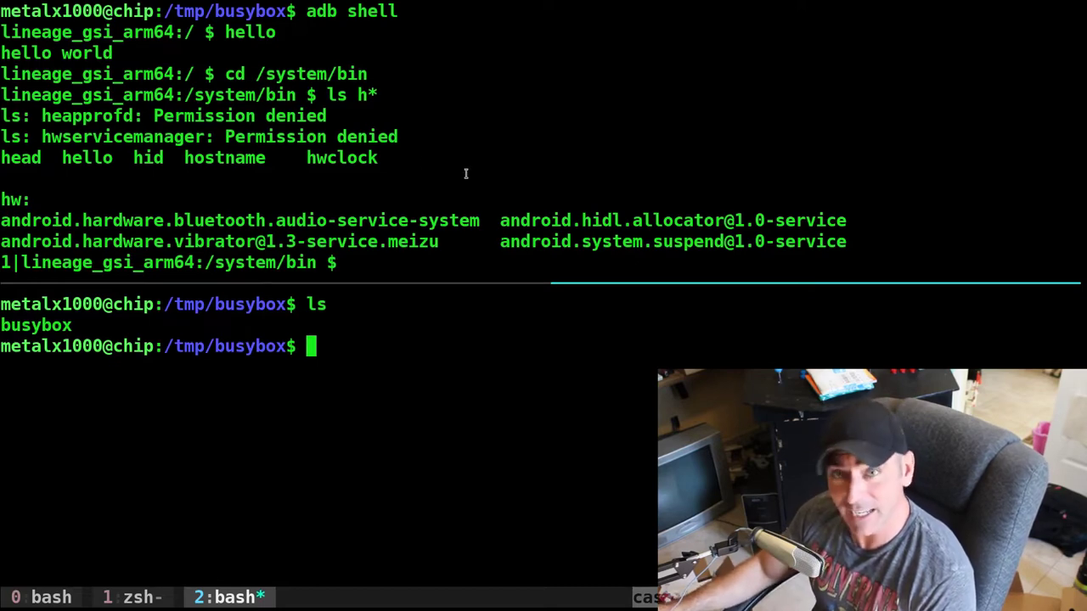
{"action": "mouse_move", "coordinate": [436, 343]}
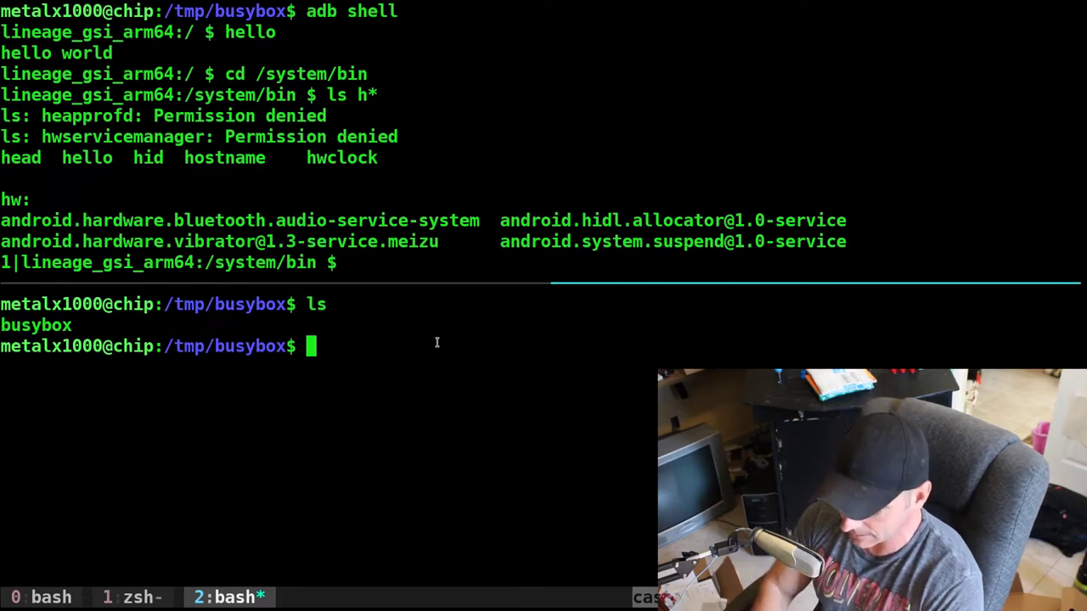
{"action": "type", "text": "adb push"}
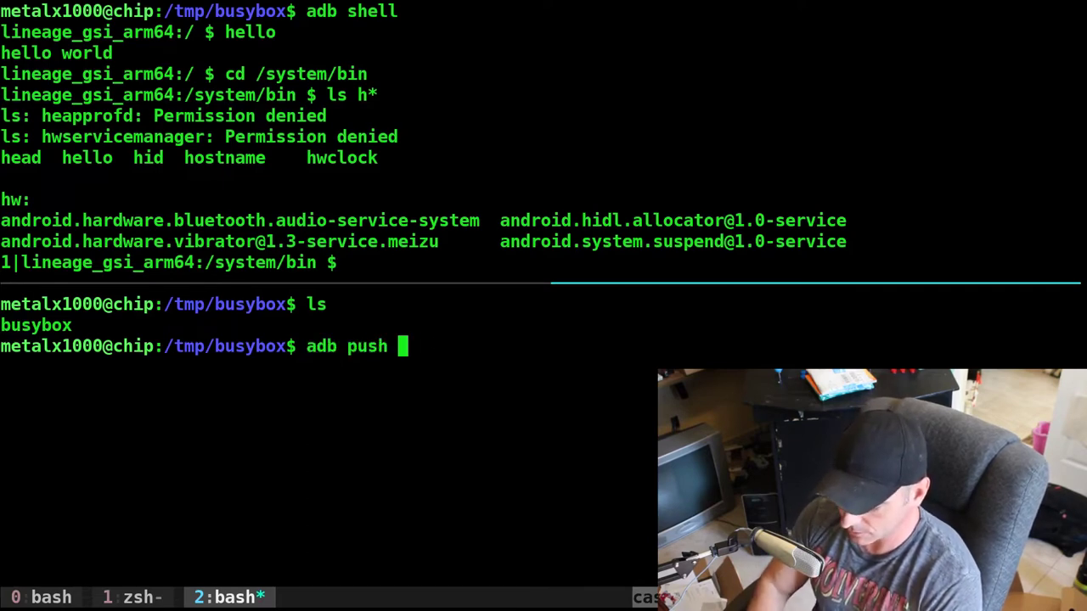
{"action": "type", "text": "busybox /sdcar"}
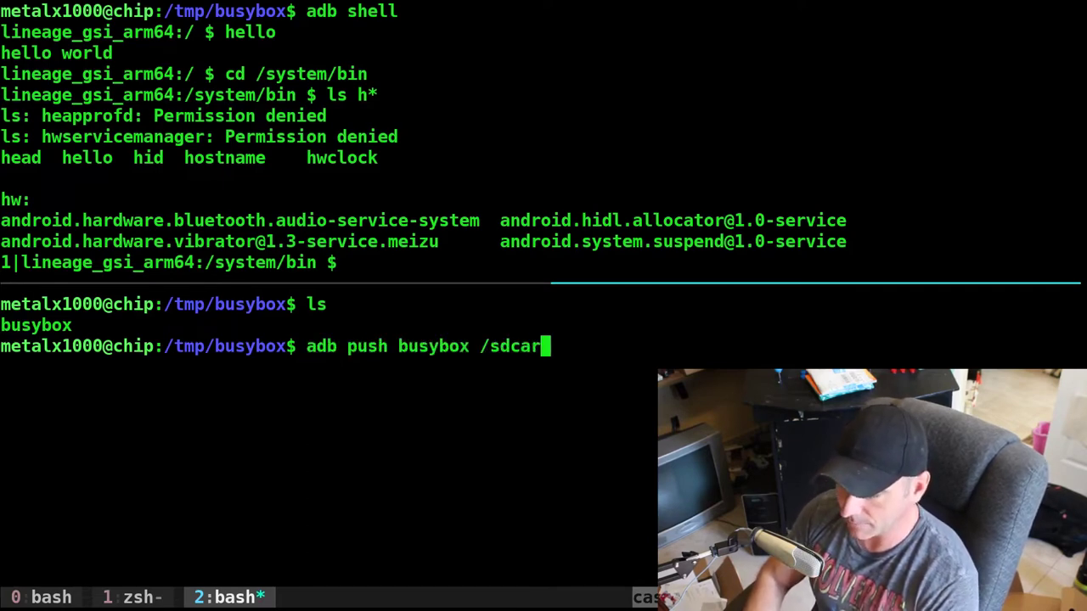
{"action": "type", "text": "d/"}
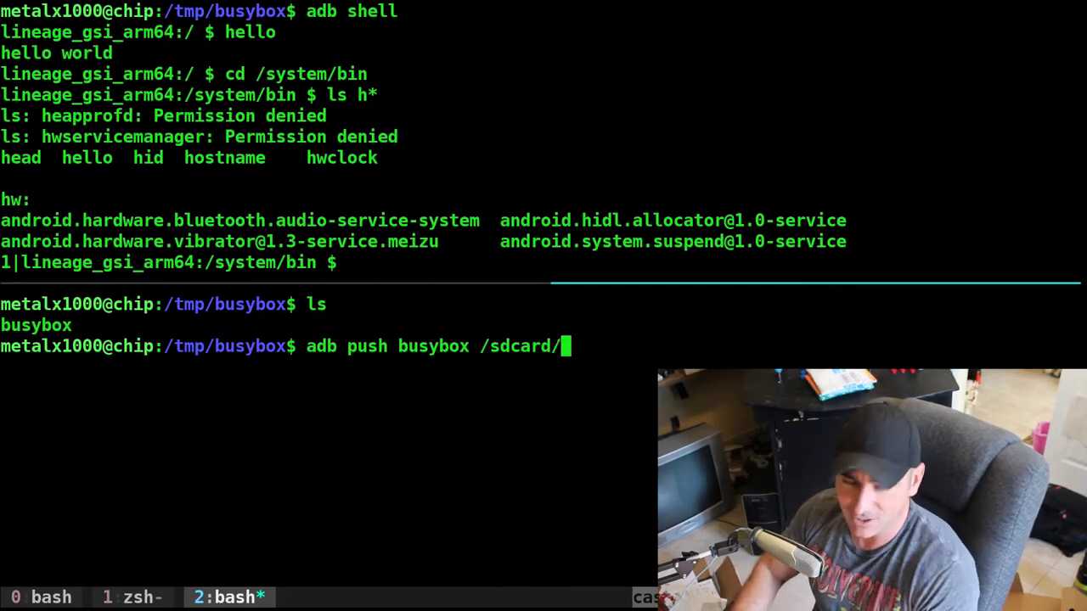
{"action": "key", "text": "Return"}
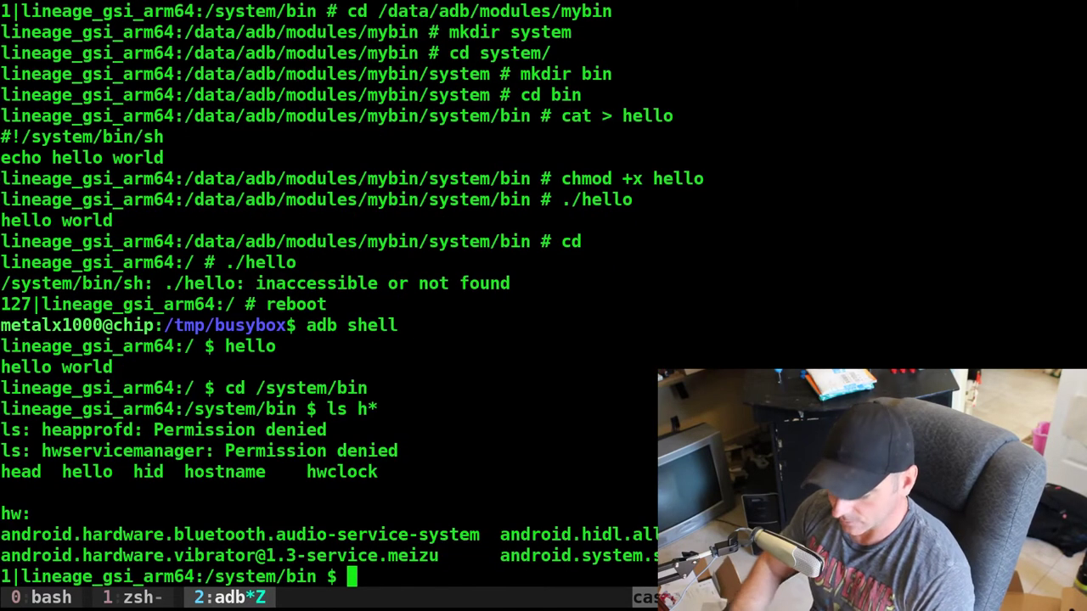
Step: Change into /data/adb/modules/mybin/system/bin as root
{"action": "type", "text": "c"}
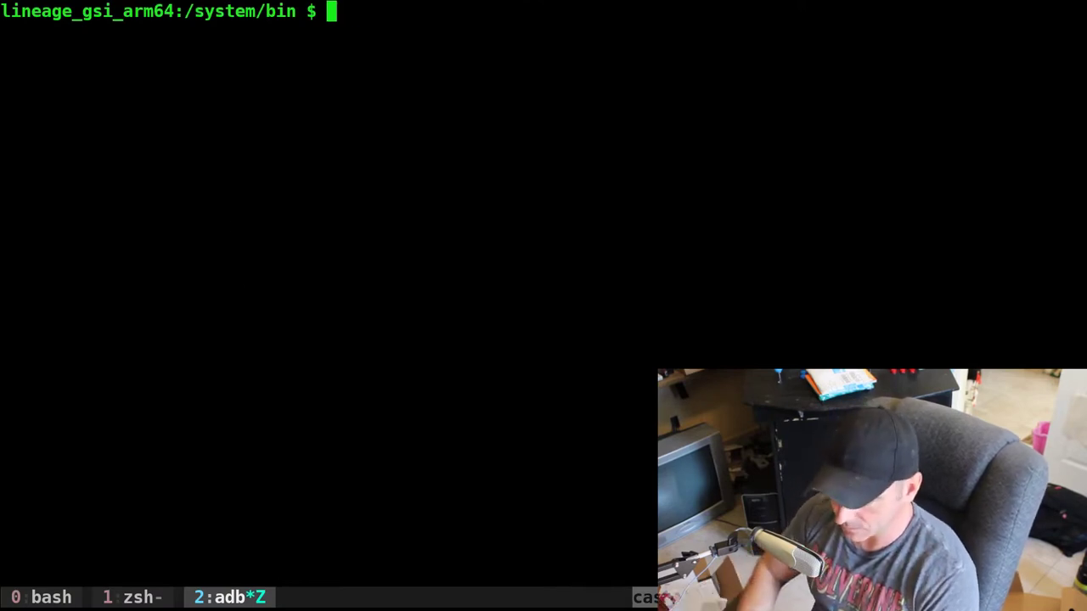
{"action": "type", "text": "cd"}
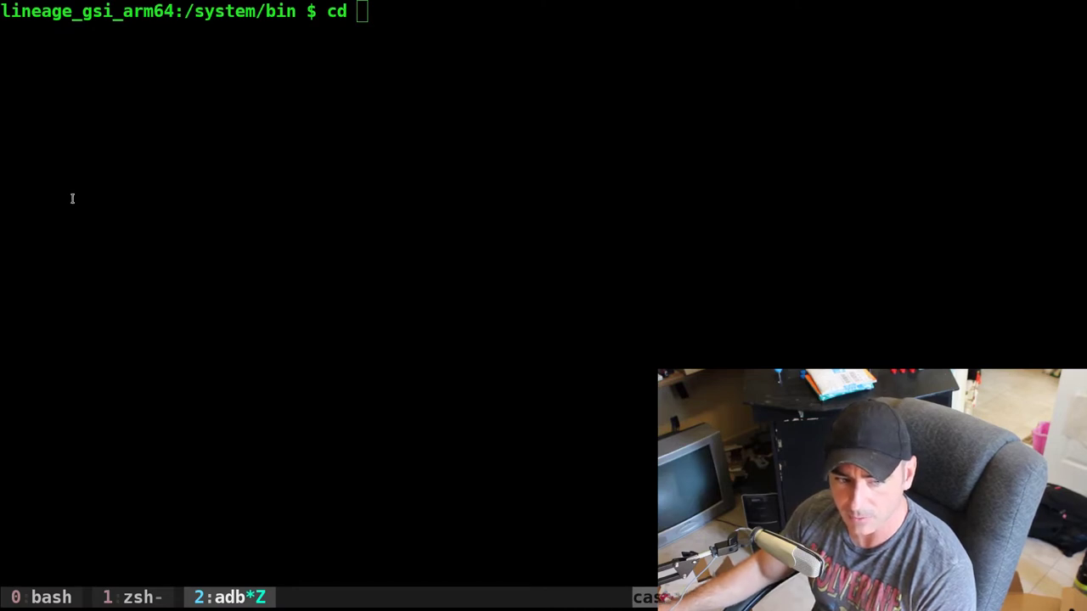
{"action": "type", "text": "/data/adb/modules/mybin/system/bin"}
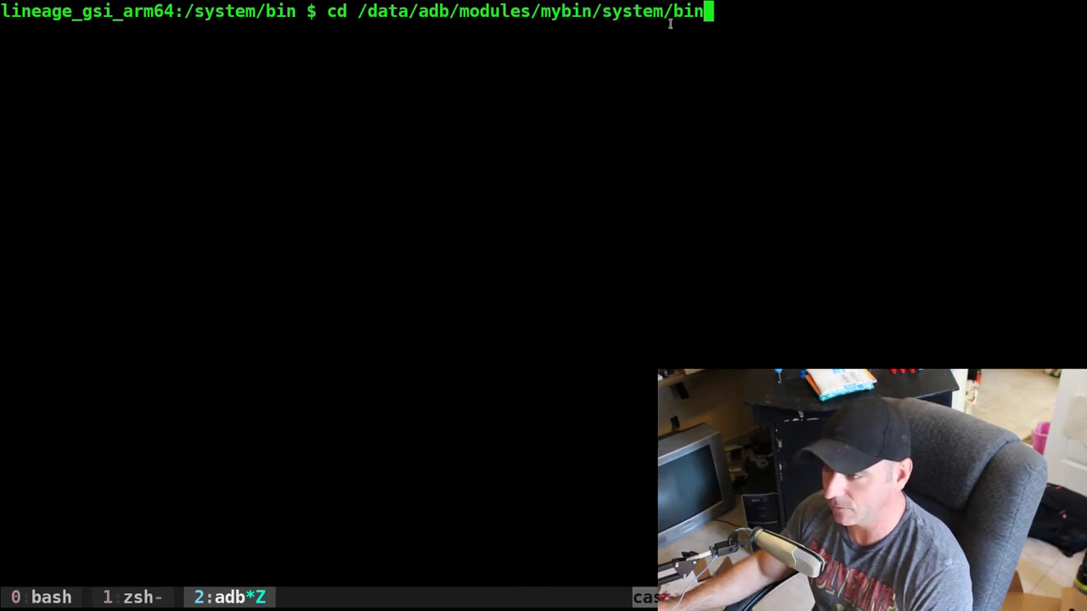
{"action": "key", "text": "Return"}
{"action": "type", "text": "ls"}
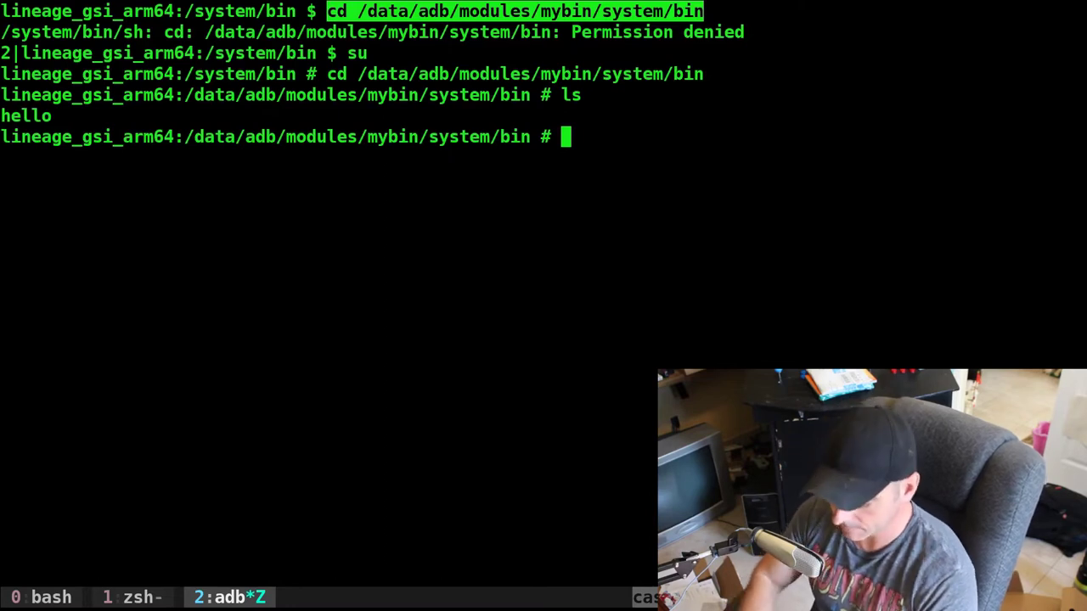
Step: Move busybox from /sdcard into the module's bin folder and make it executable
{"action": "type", "text": "mv /s"}
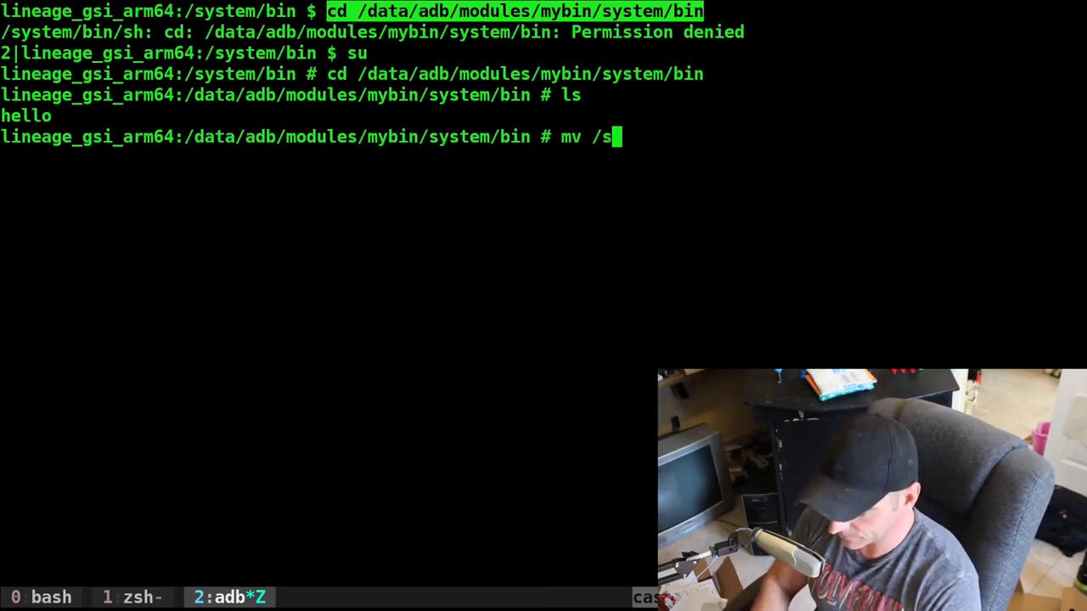
{"action": "type", "text": "dcard/"}
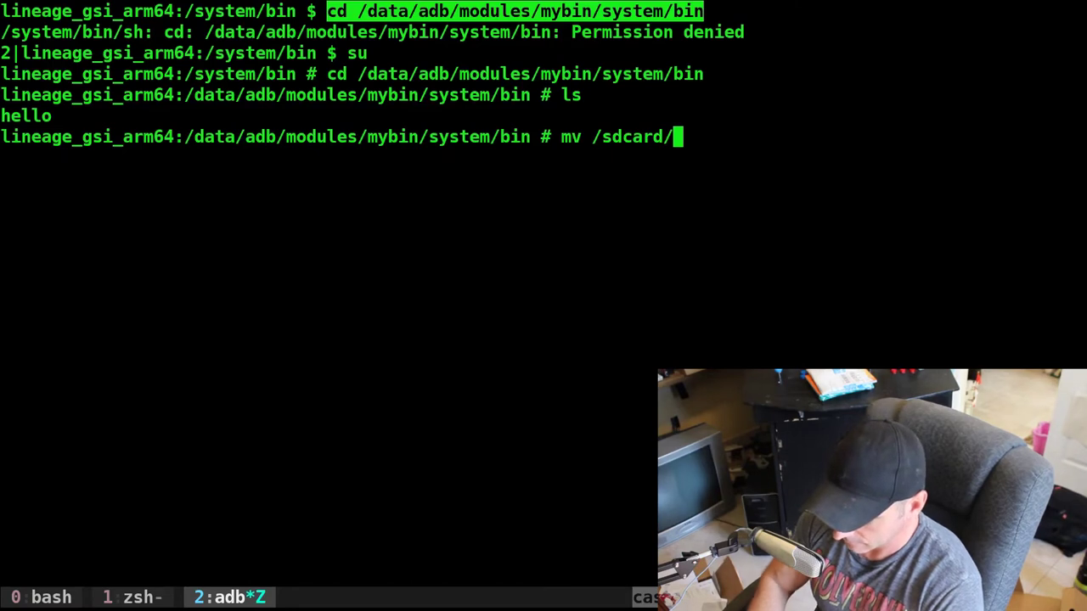
{"action": "key", "text": "Return"}
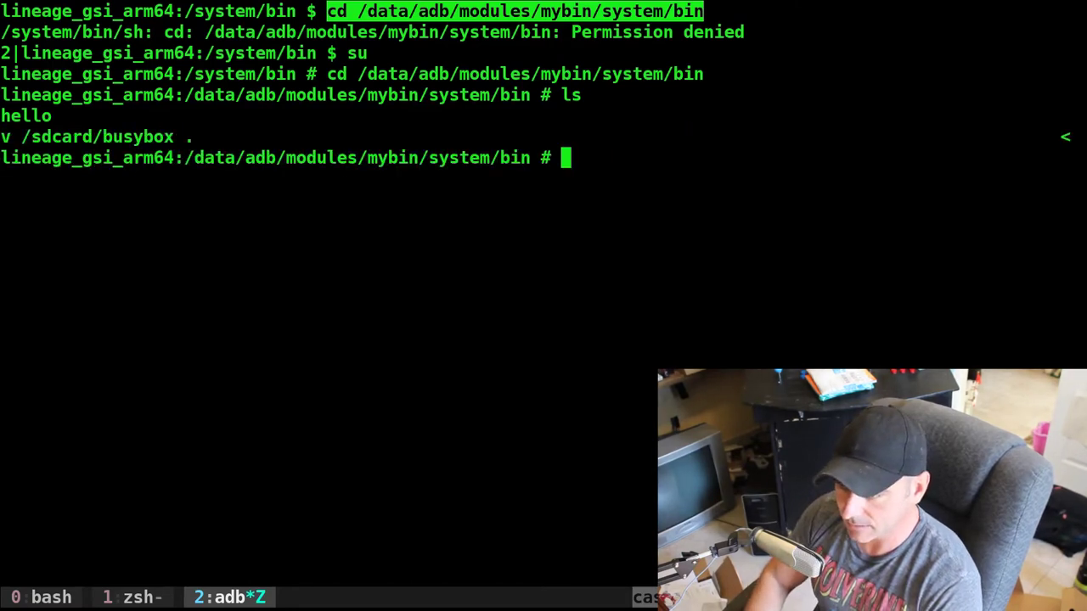
{"action": "type", "text": "chmod +x"}
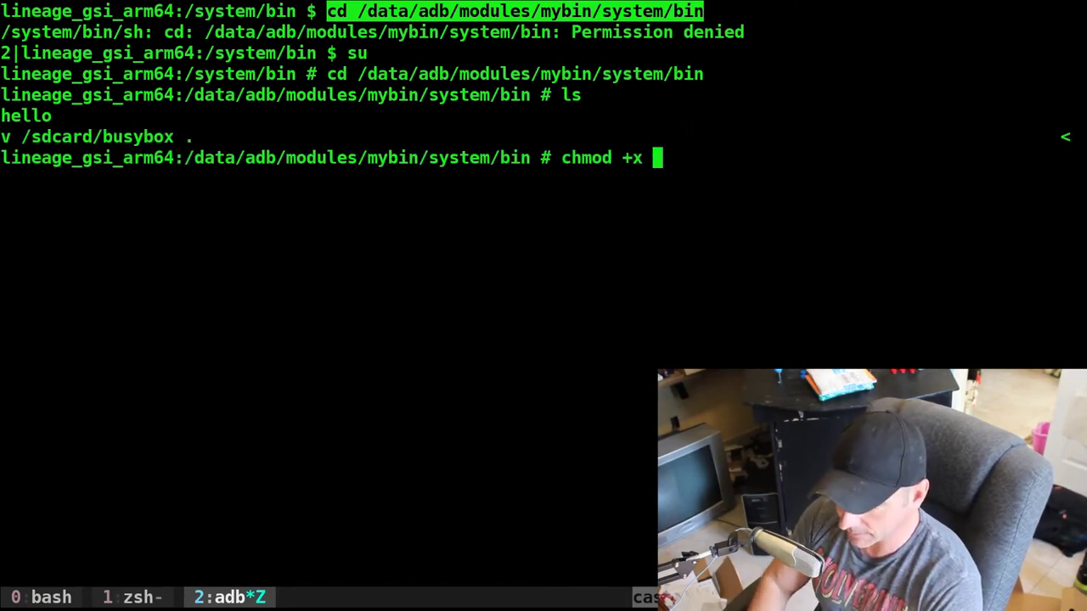
{"action": "type", "text": "busybox"}
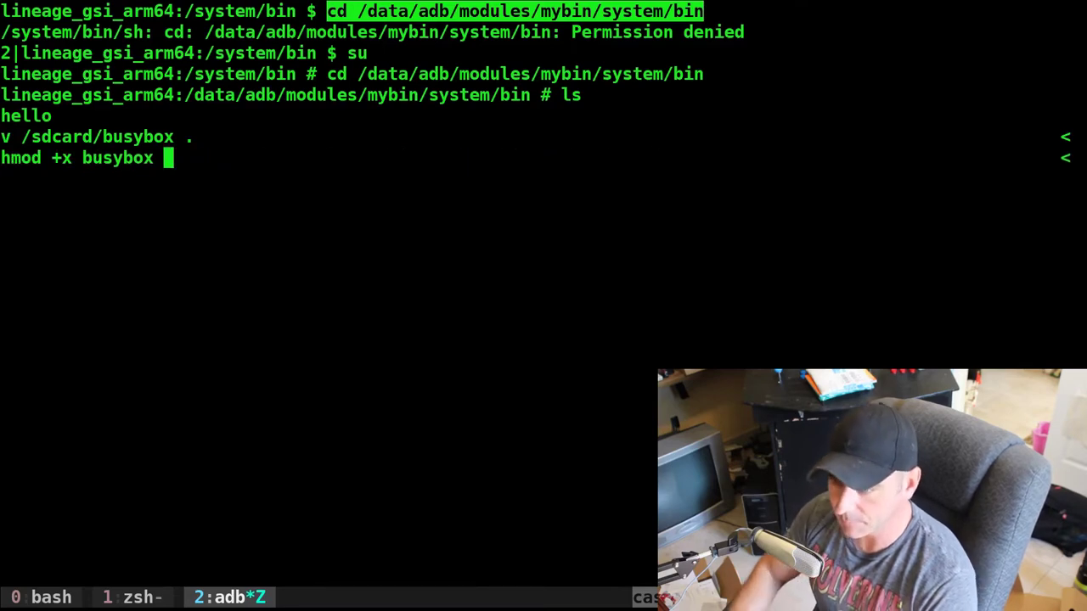
{"action": "type", "text": "./bnusybox"}
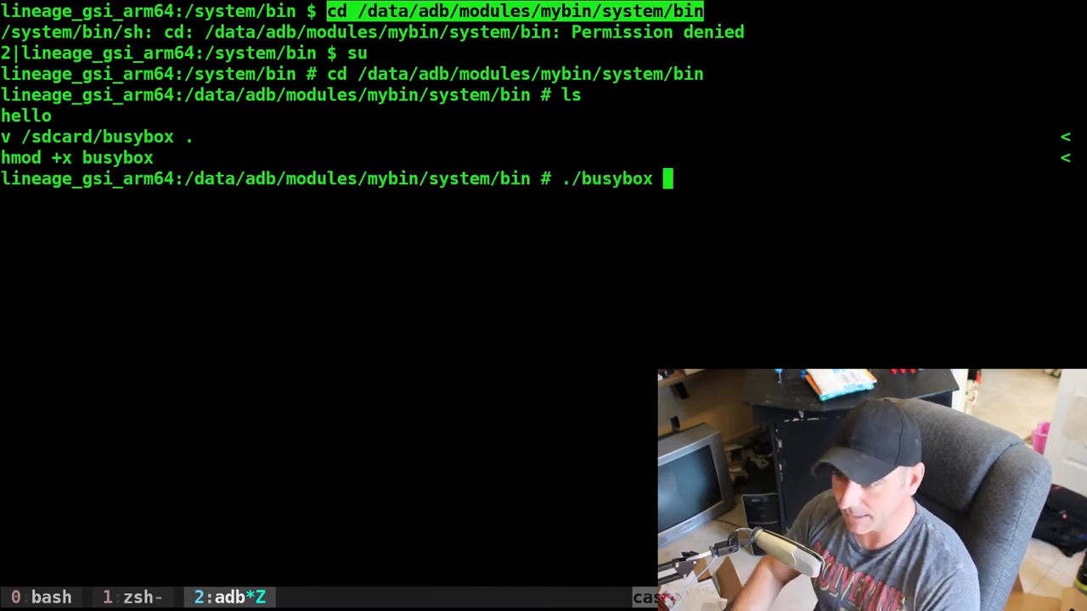
Step: Run the module's busybox, confirm 'busybox wget' prints BusyBox v1.21.1 usage, then reboot
{"action": "key", "text": "Return"}
{"action": "type", "text": "cle"}
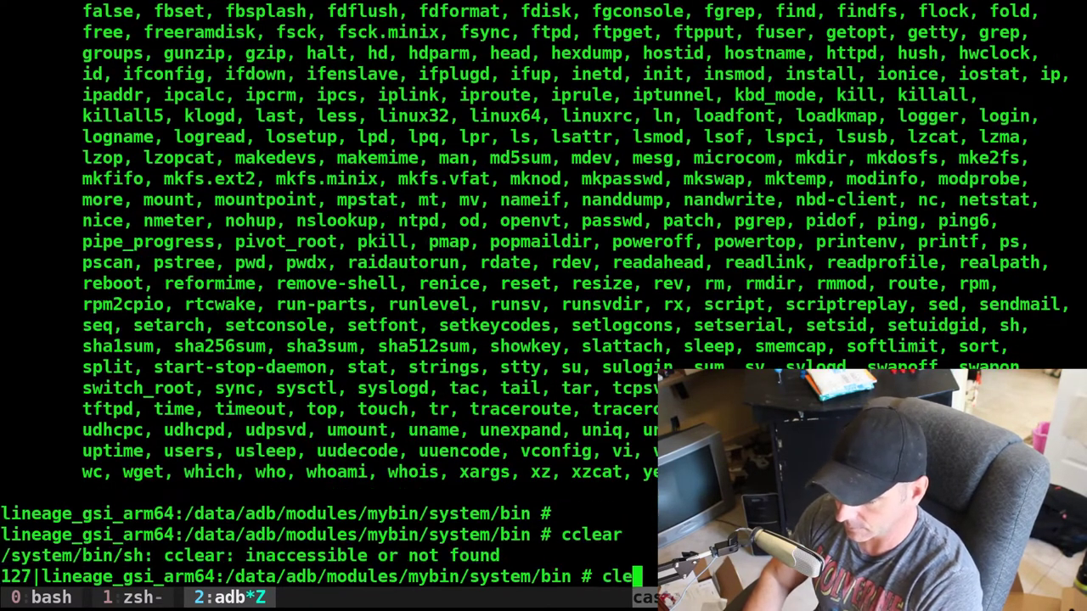
{"action": "key", "text": "Return"}
{"action": "type", "text": "wget"}
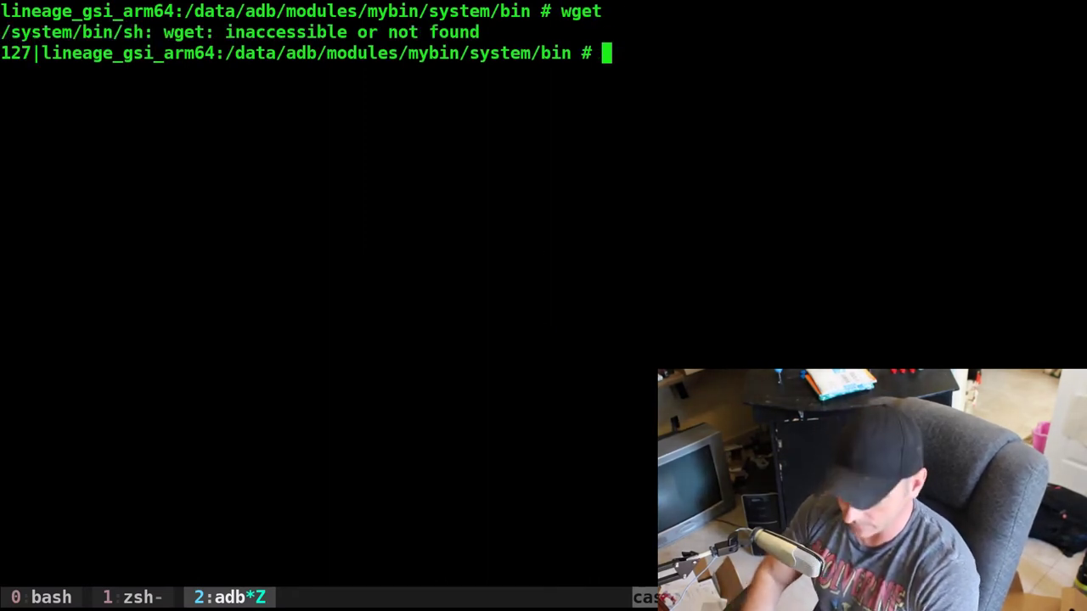
{"action": "type", "text": "busybox wget"}
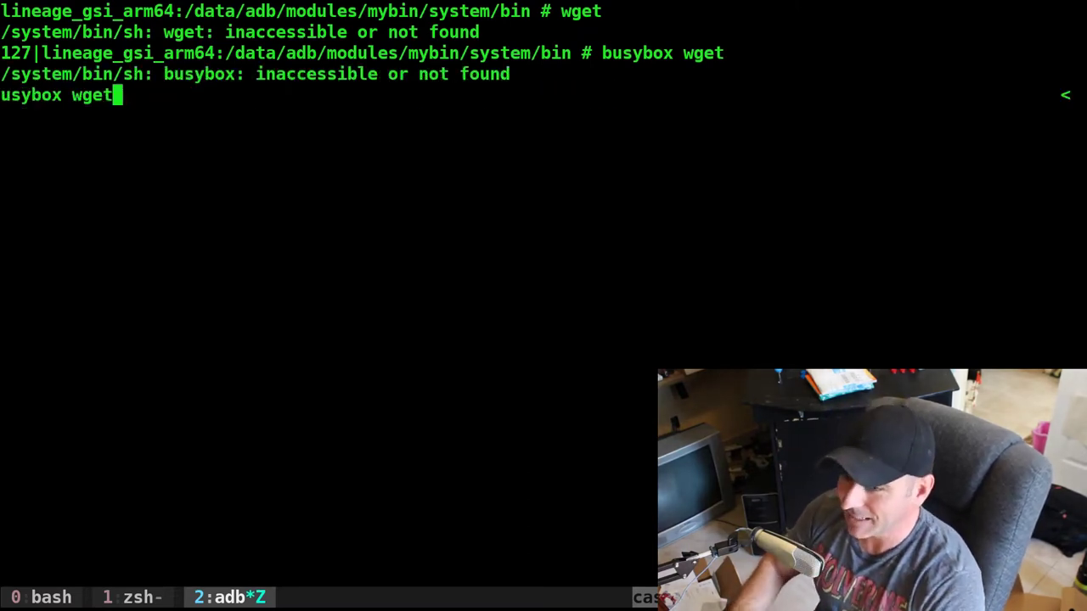
{"action": "type", "text": "./busy"}
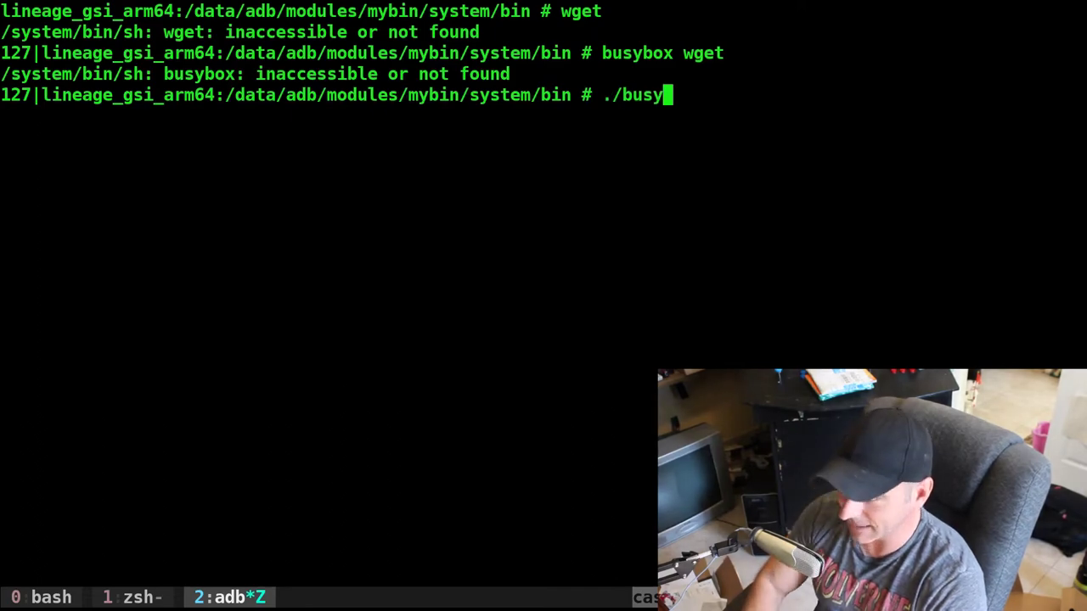
{"action": "type", "text": "box wget"}
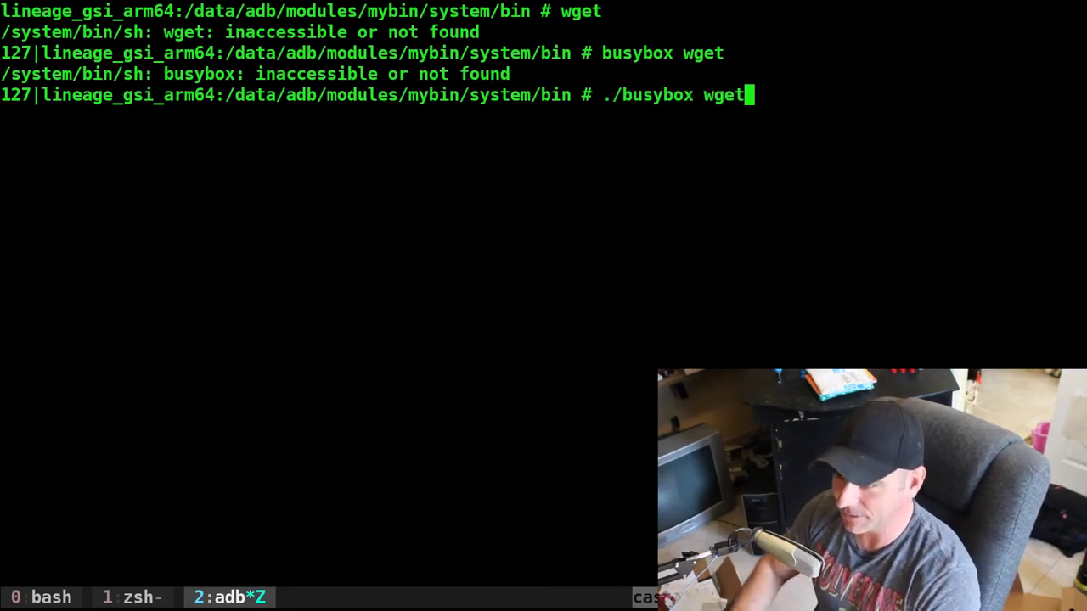
{"action": "key", "text": "Return"}
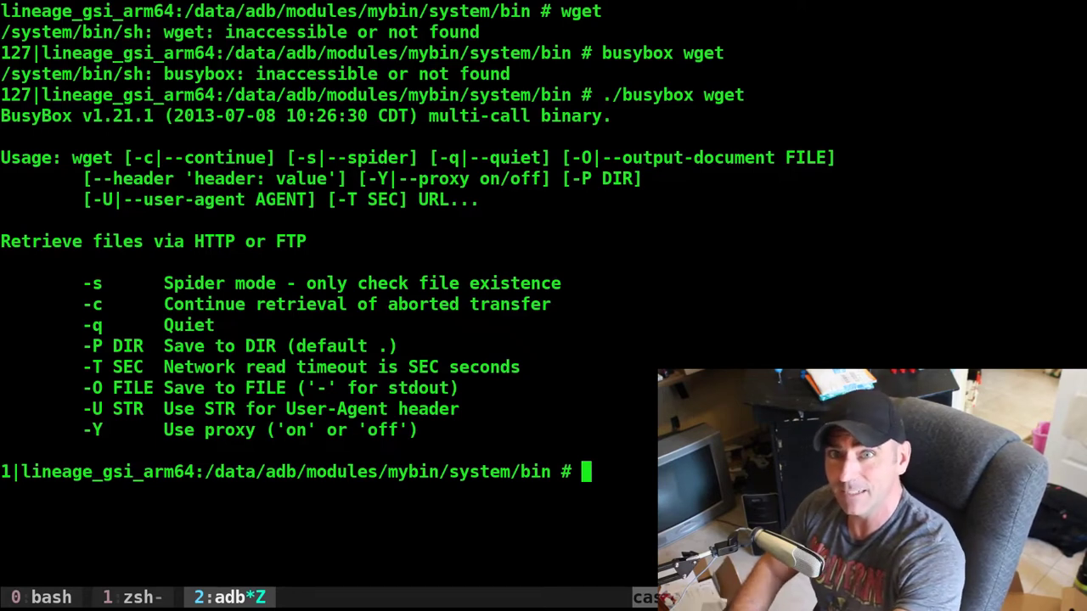
{"action": "type", "text": "reboot"}
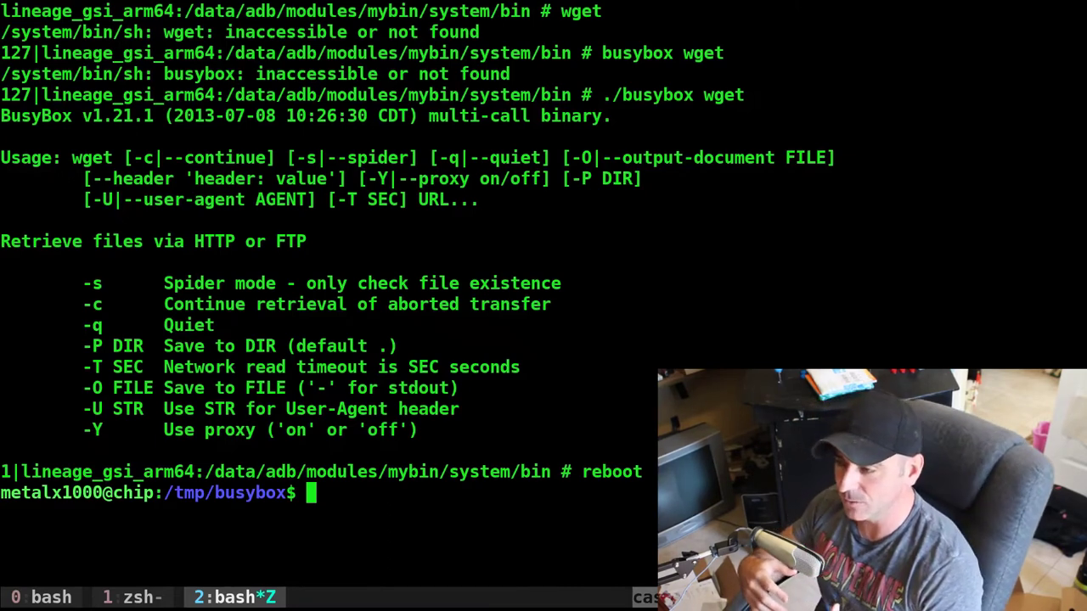
Step: Run 'adb shell' to get the rebooted device's prompt
{"action": "type", "text": "adb shell"}
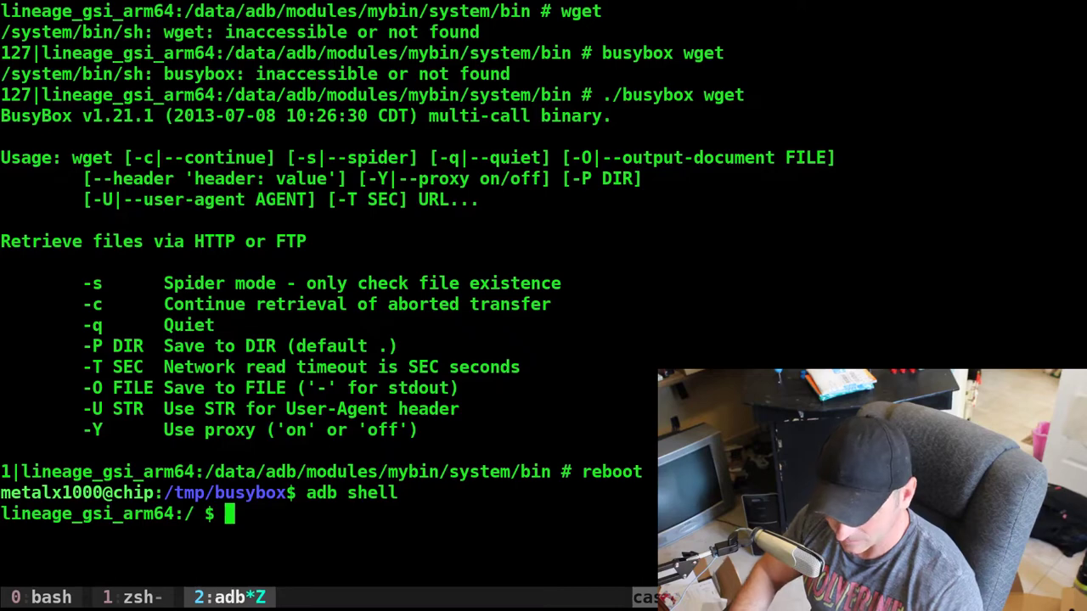
Step: Verify busybox runs by name after reboot, then start 'busybox sh' to test wget
{"action": "type", "text": "busy"}
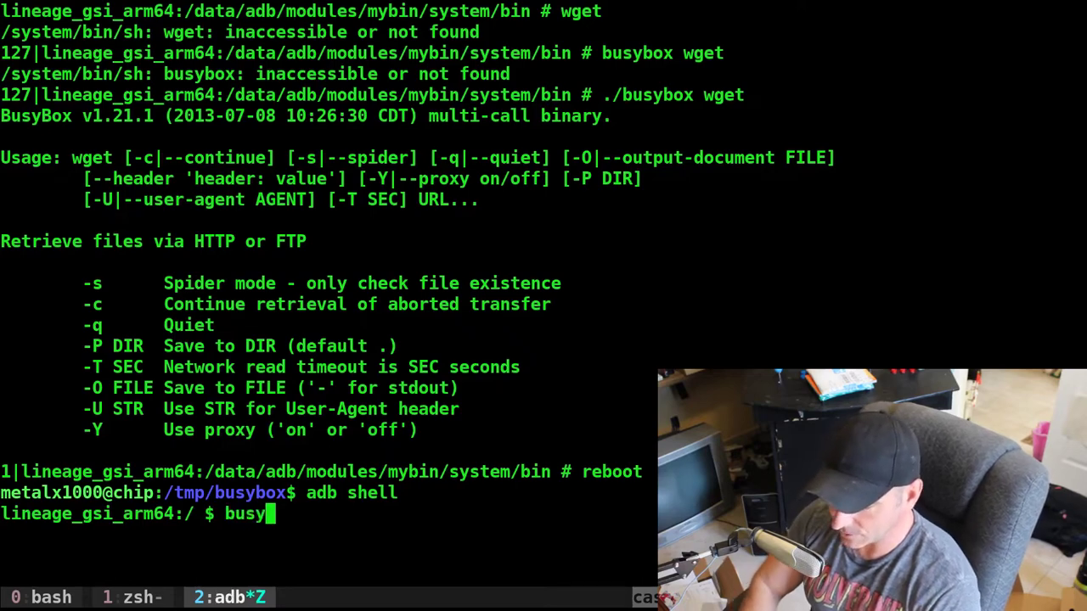
{"action": "key", "text": "Return"}
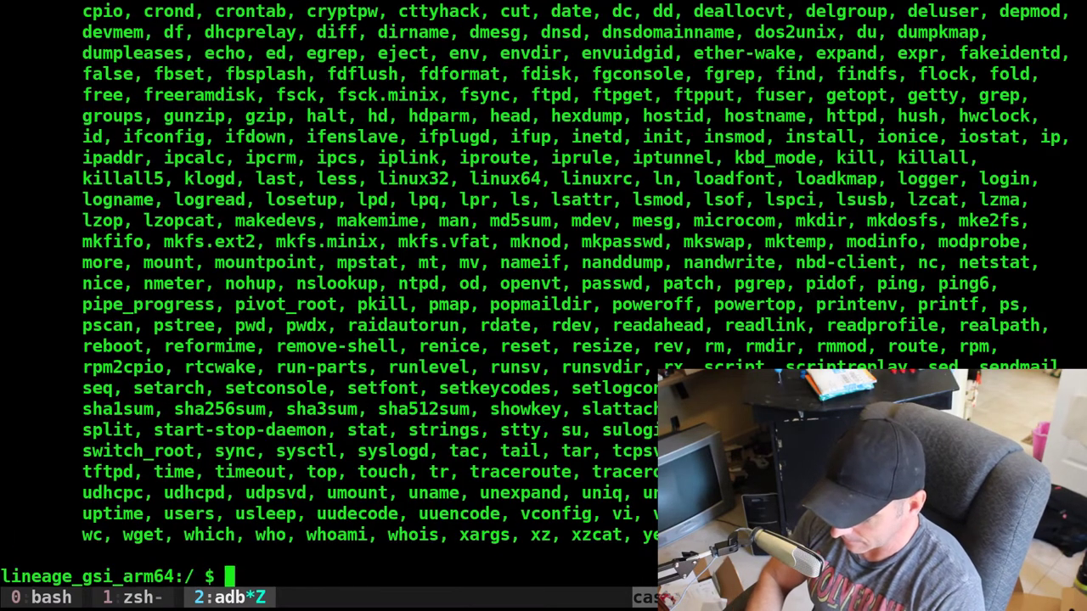
{"action": "type", "text": "cle"}
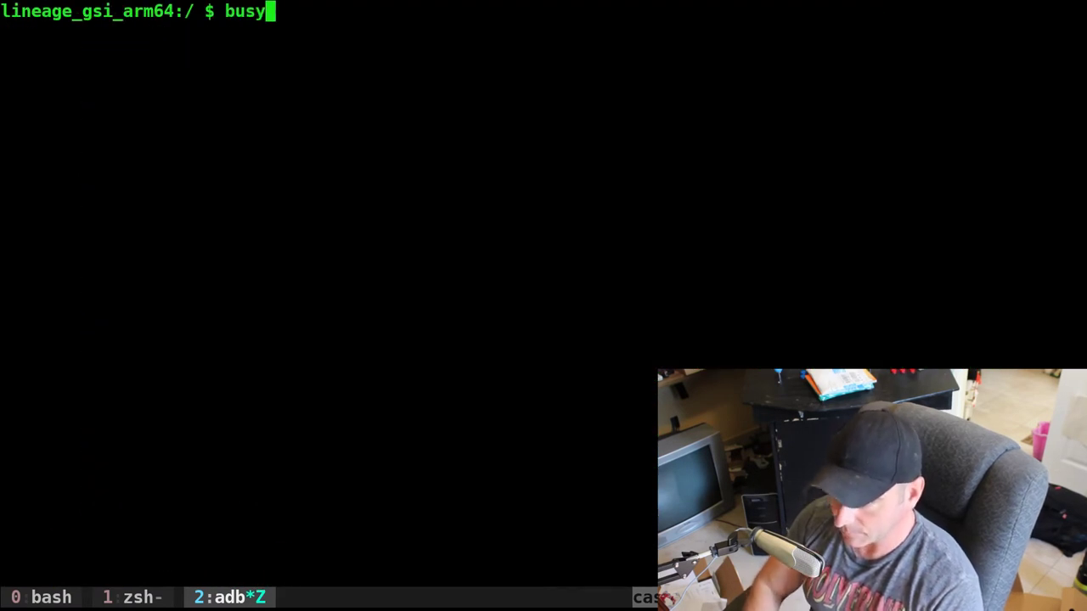
{"action": "type", "text": "box wge"}
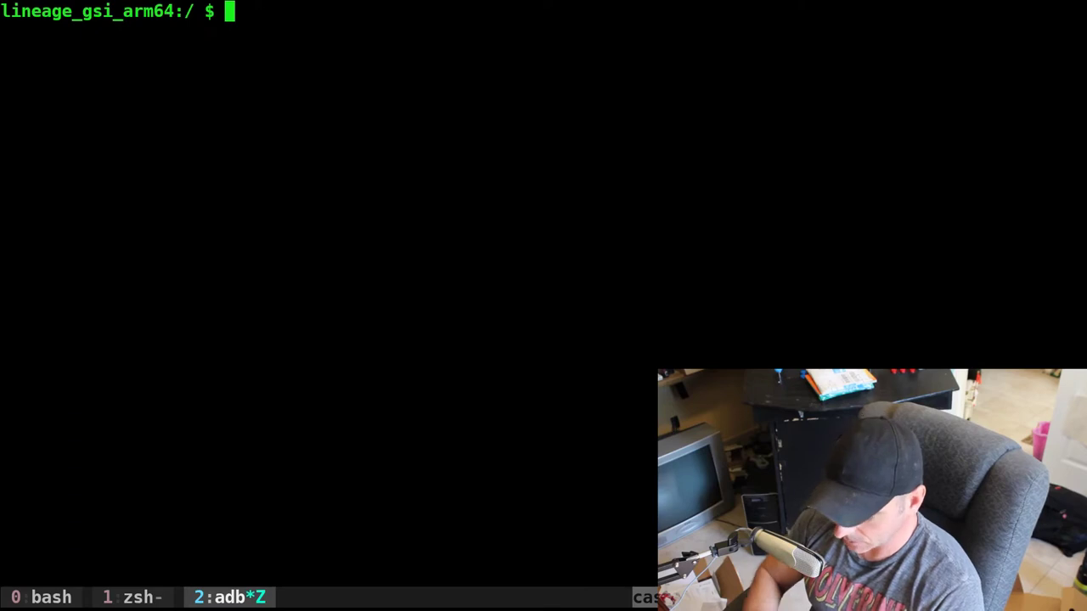
{"action": "type", "text": "busybox sh"}
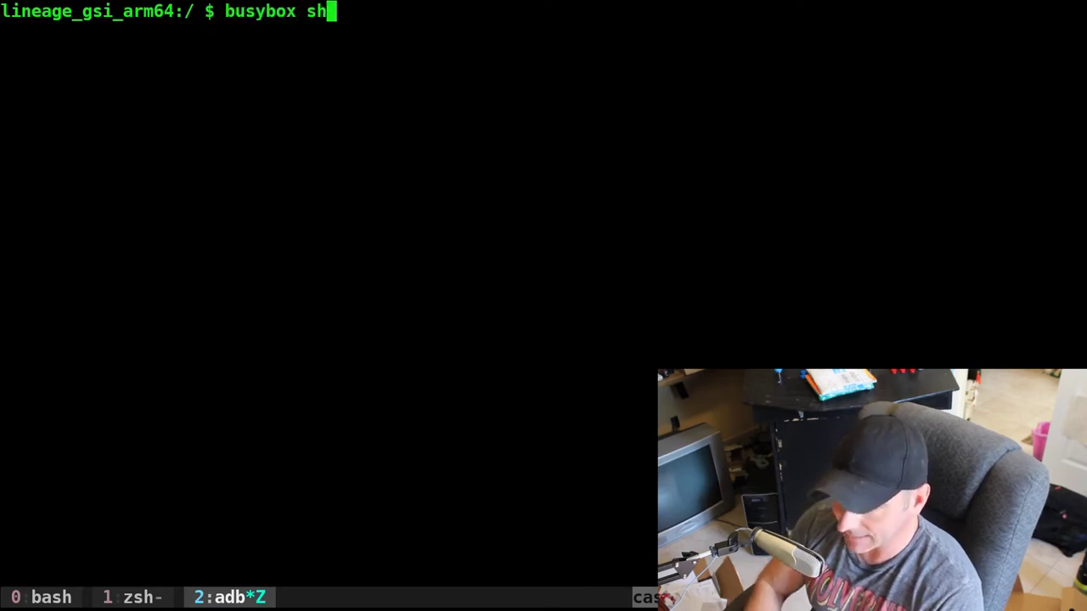
{"action": "key", "text": "Return"}
{"action": "type", "text": "exit"}
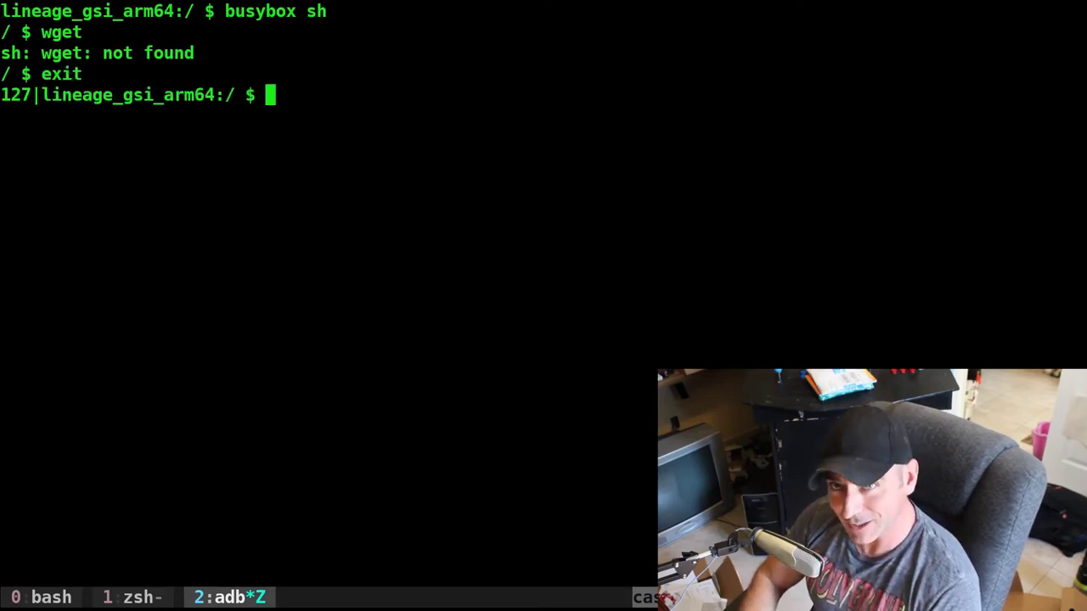
{"action": "mouse_move", "coordinate": [735, 153]}
{"action": "type", "text": "su"}
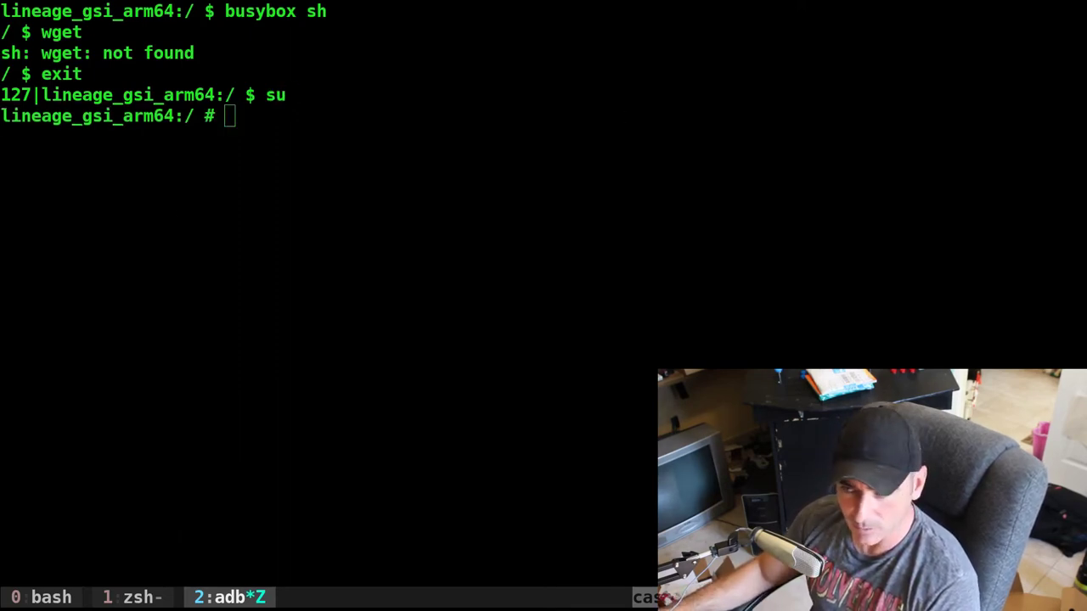
Step: Enter /data/adb/modules/mybin/system/bin and list busybox applets from there
{"action": "type", "text": "cd /data/adb/modules/mybin/system/bin"}
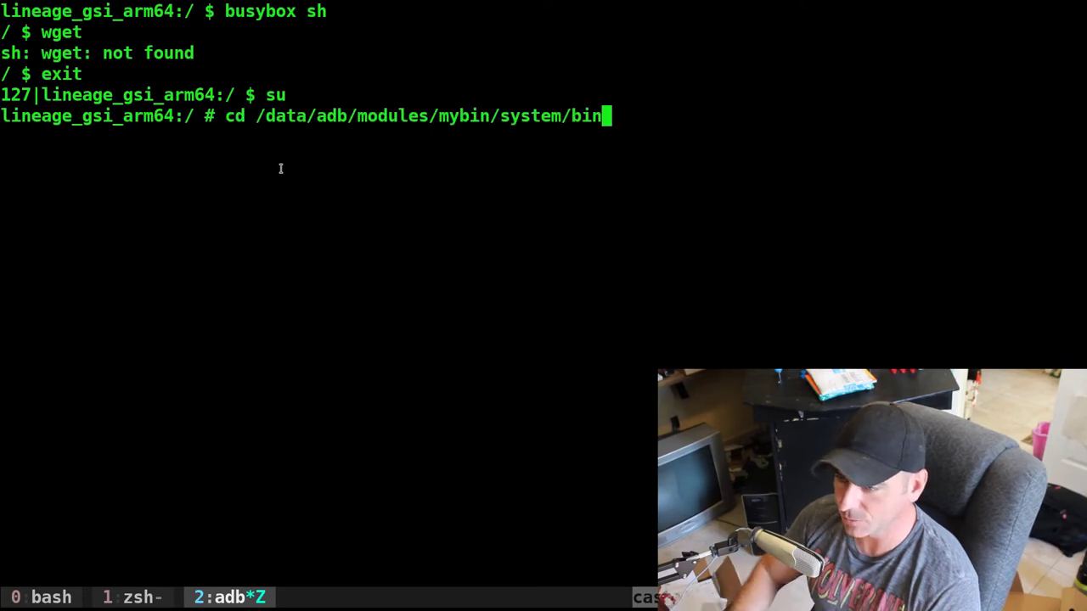
{"action": "key", "text": "Return"}
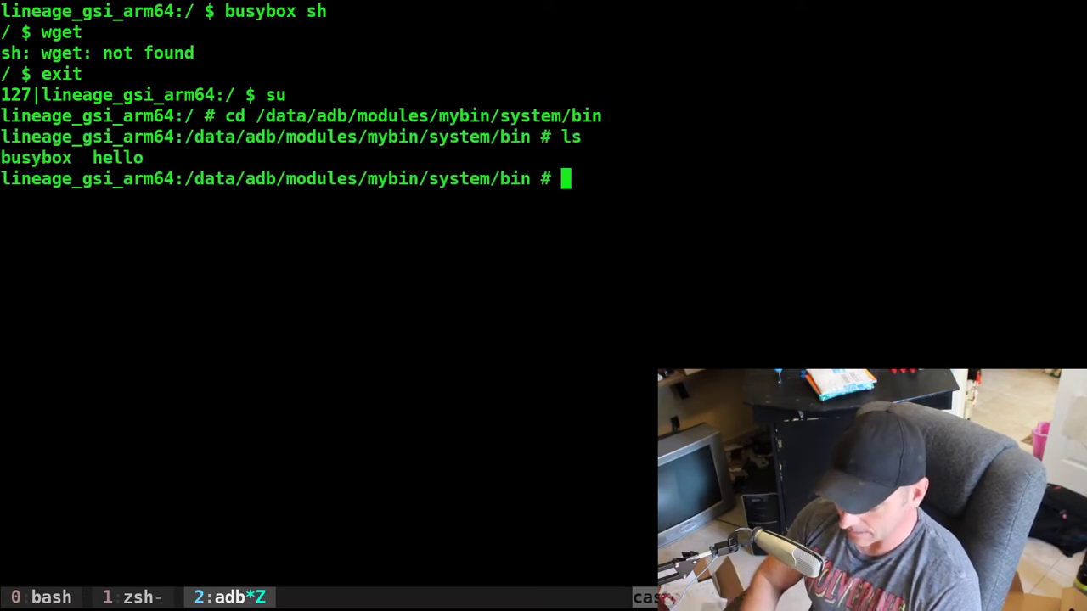
{"action": "type", "text": "busy"}
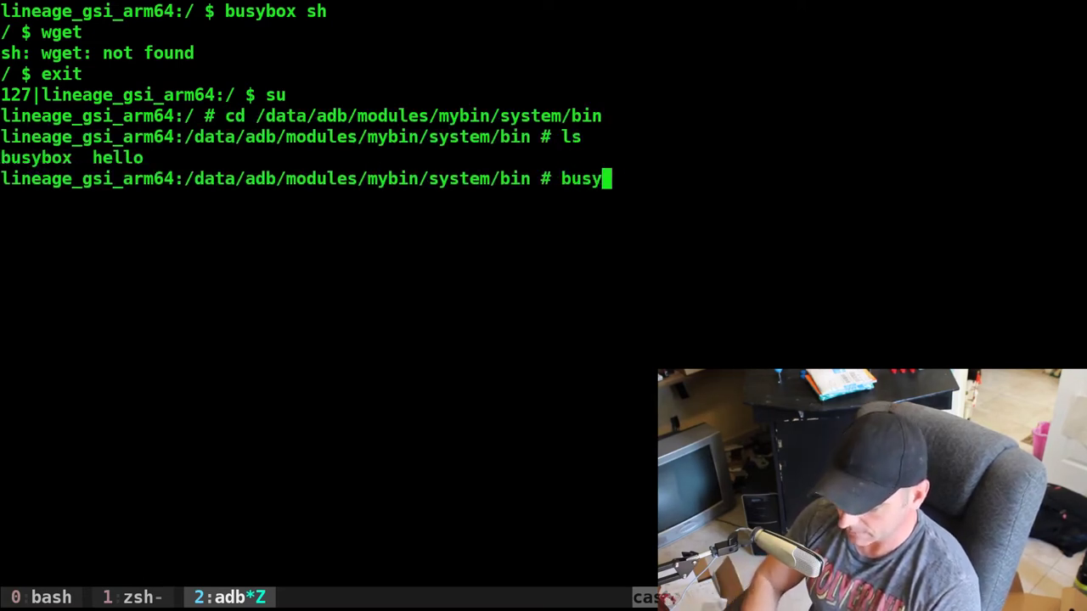
{"action": "key", "text": "Return"}
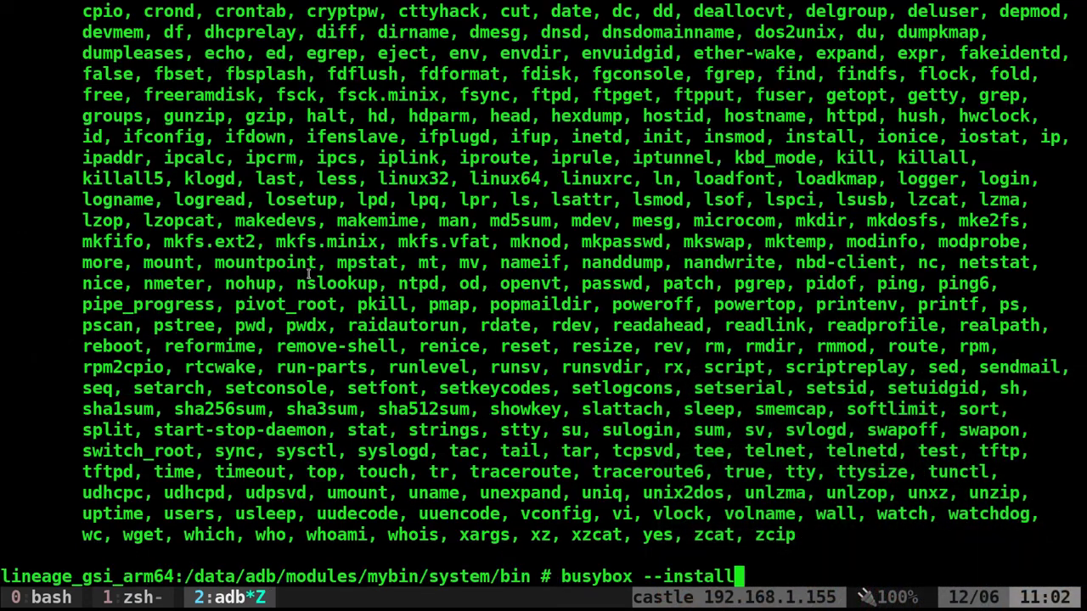
Step: Run 'busybox --install -s .' to create applet symlinks in the module folder
{"action": "type", "text": "-s"}
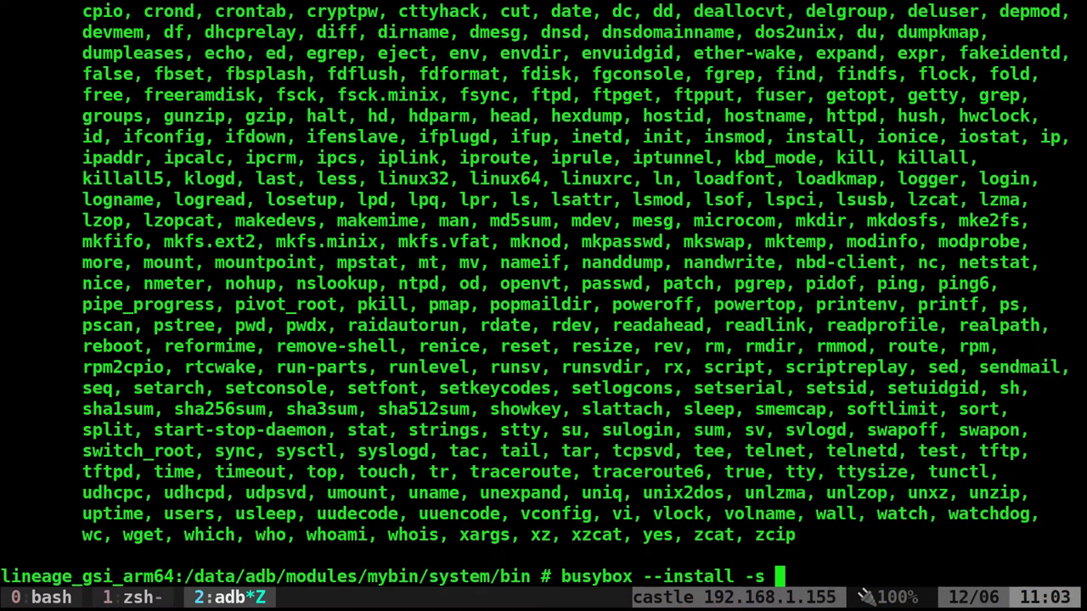
{"action": "type", "text": "."}
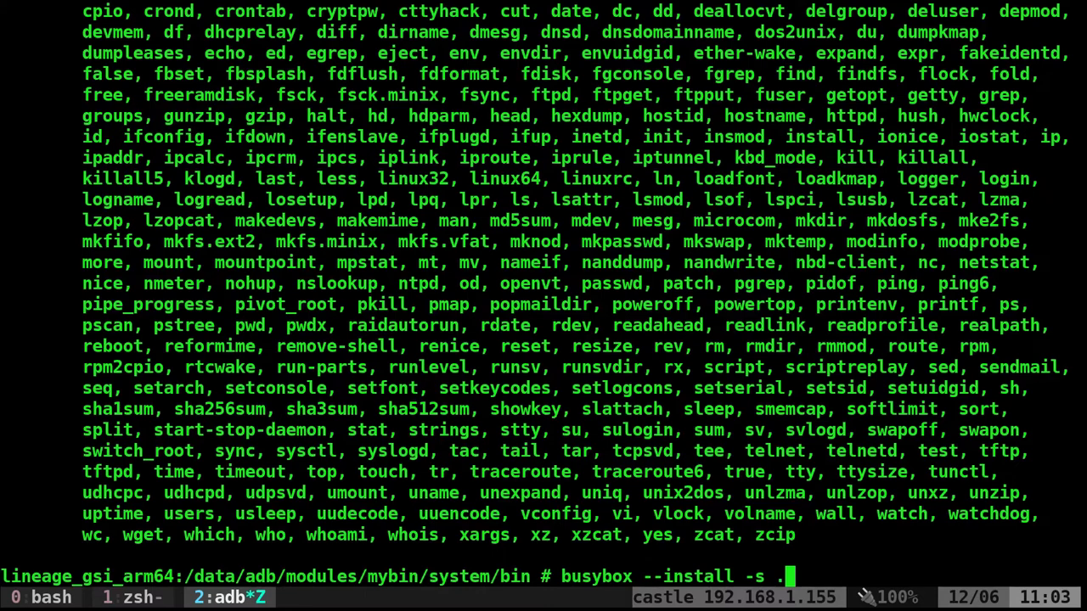
{"action": "key", "text": "ctrl+c"}
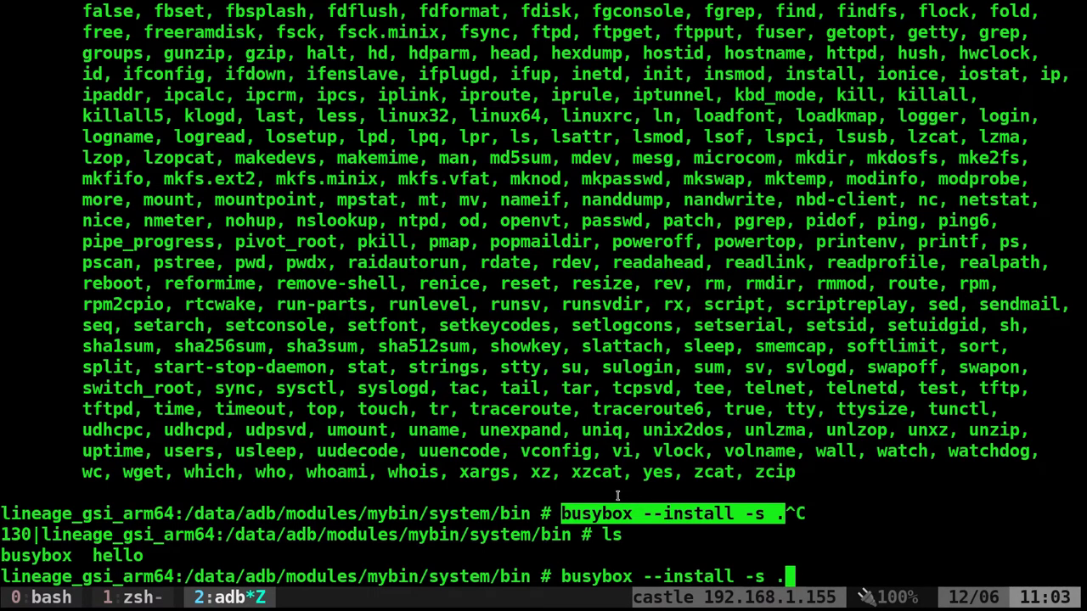
{"action": "key", "text": "Return"}
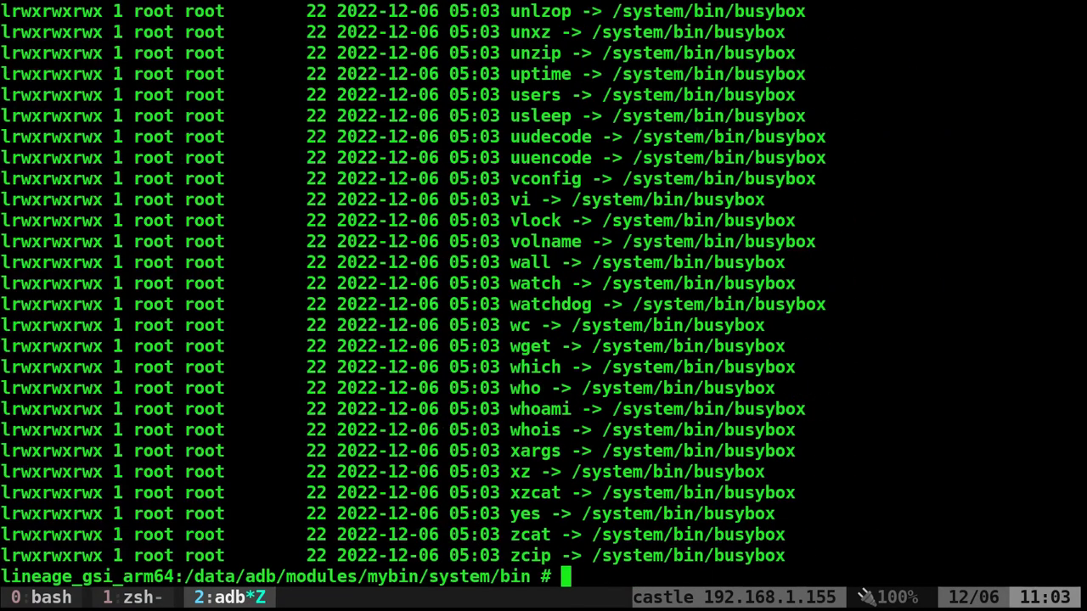
{"action": "mouse_move", "coordinate": [756, 399]}
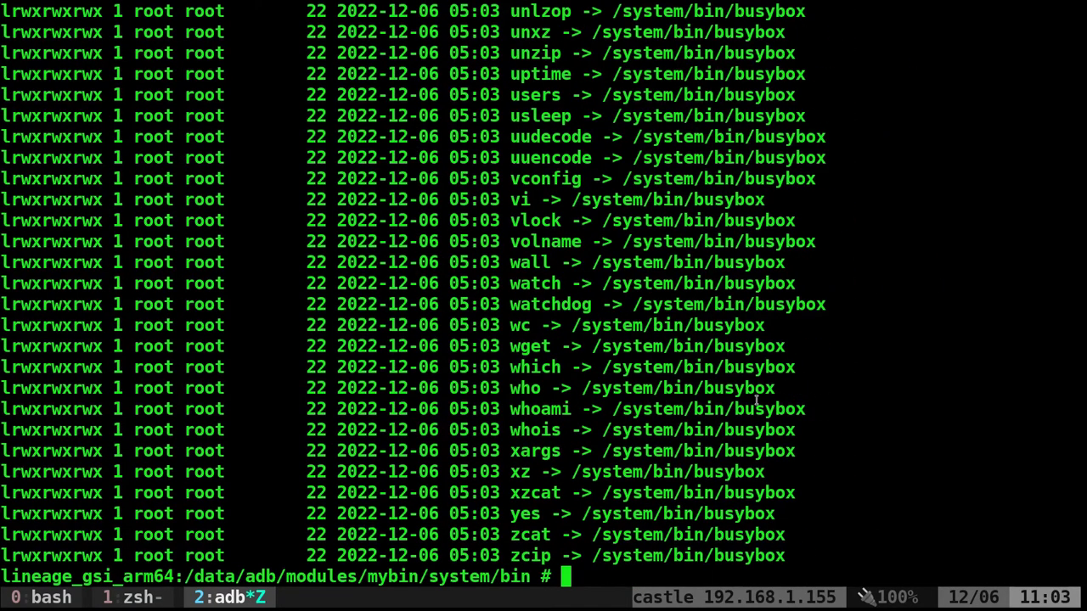